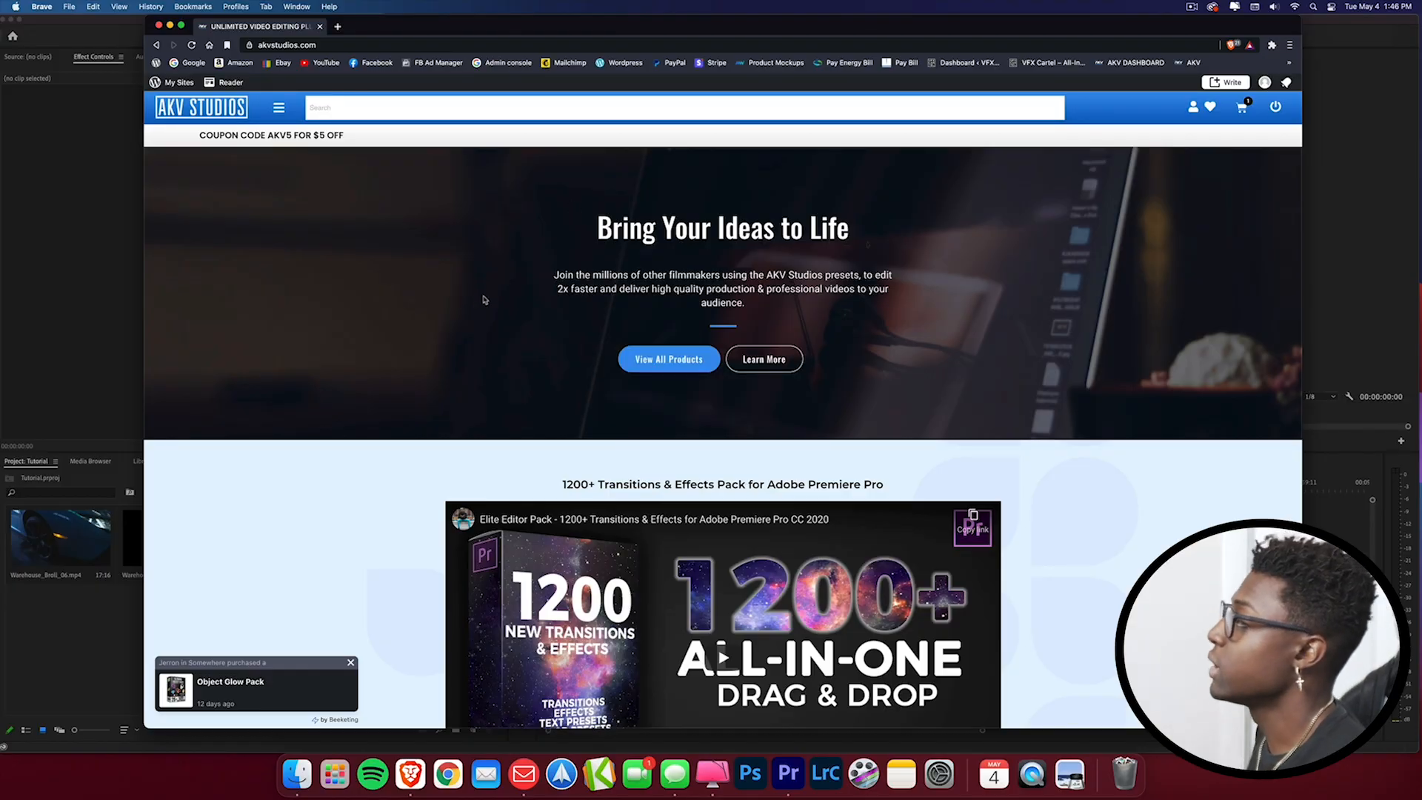
Navigate via the site menu to the AKV Studios Free Downloads page.
click(279, 107)
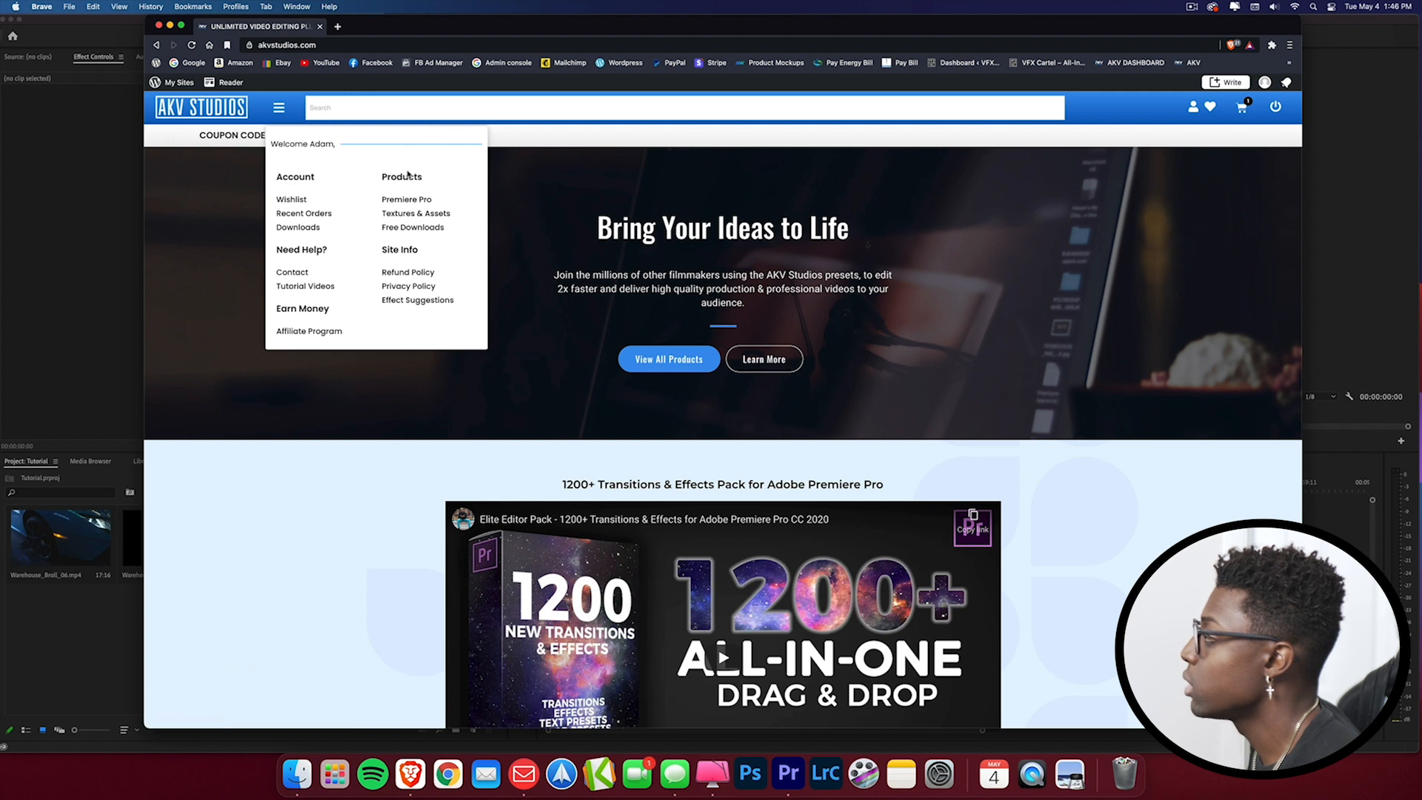
click(413, 228)
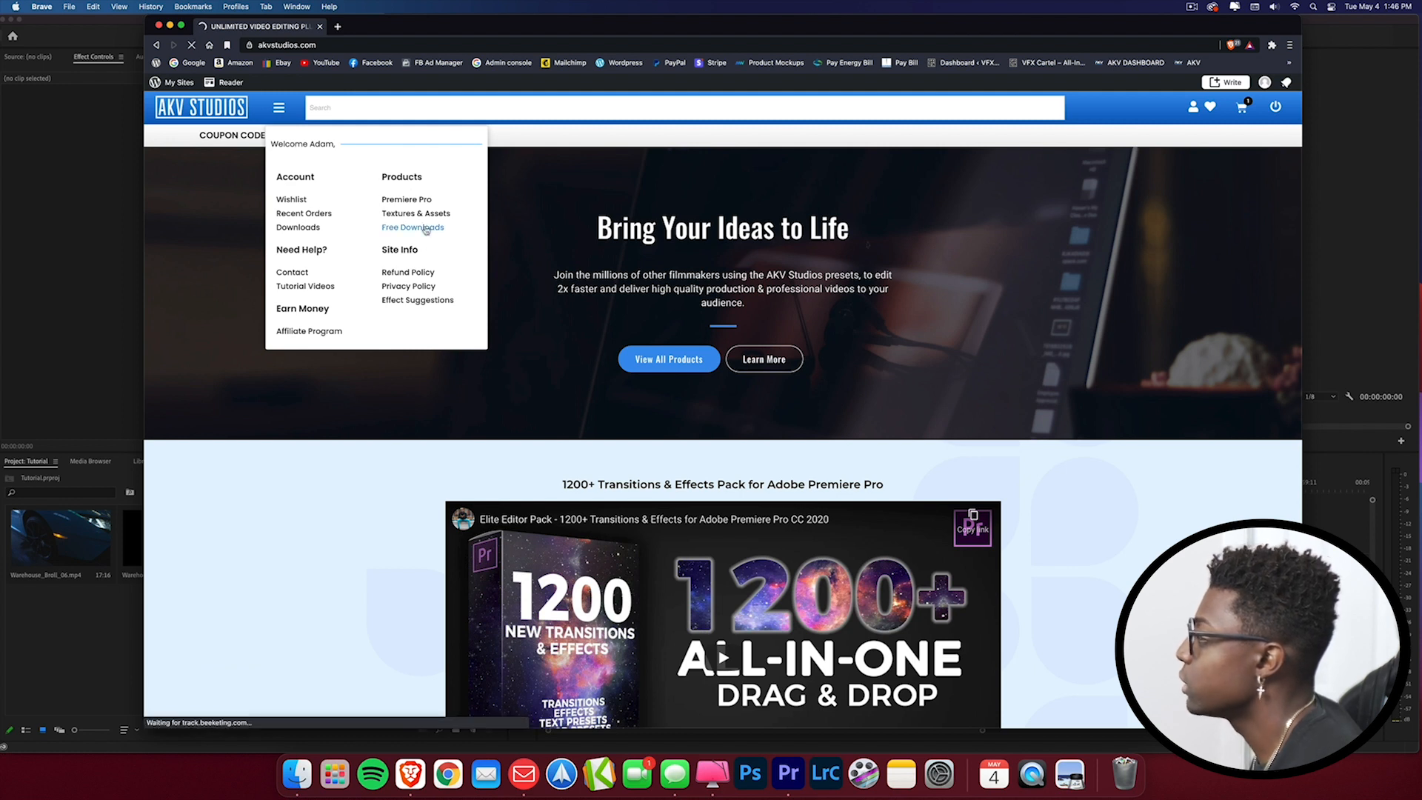
click(412, 227)
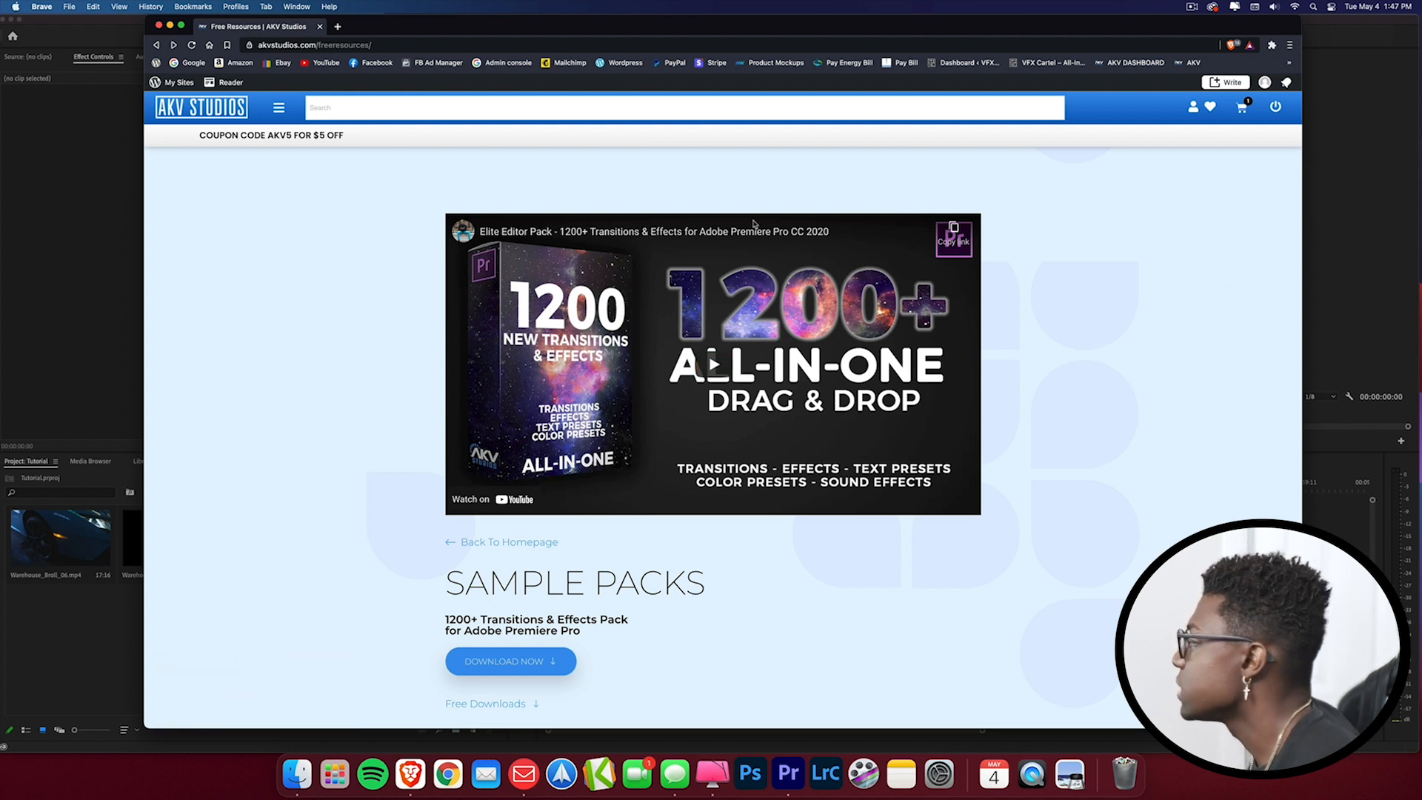
Browse the free Sample Packs grid down to the More Freebies section.
scroll(down, 3)
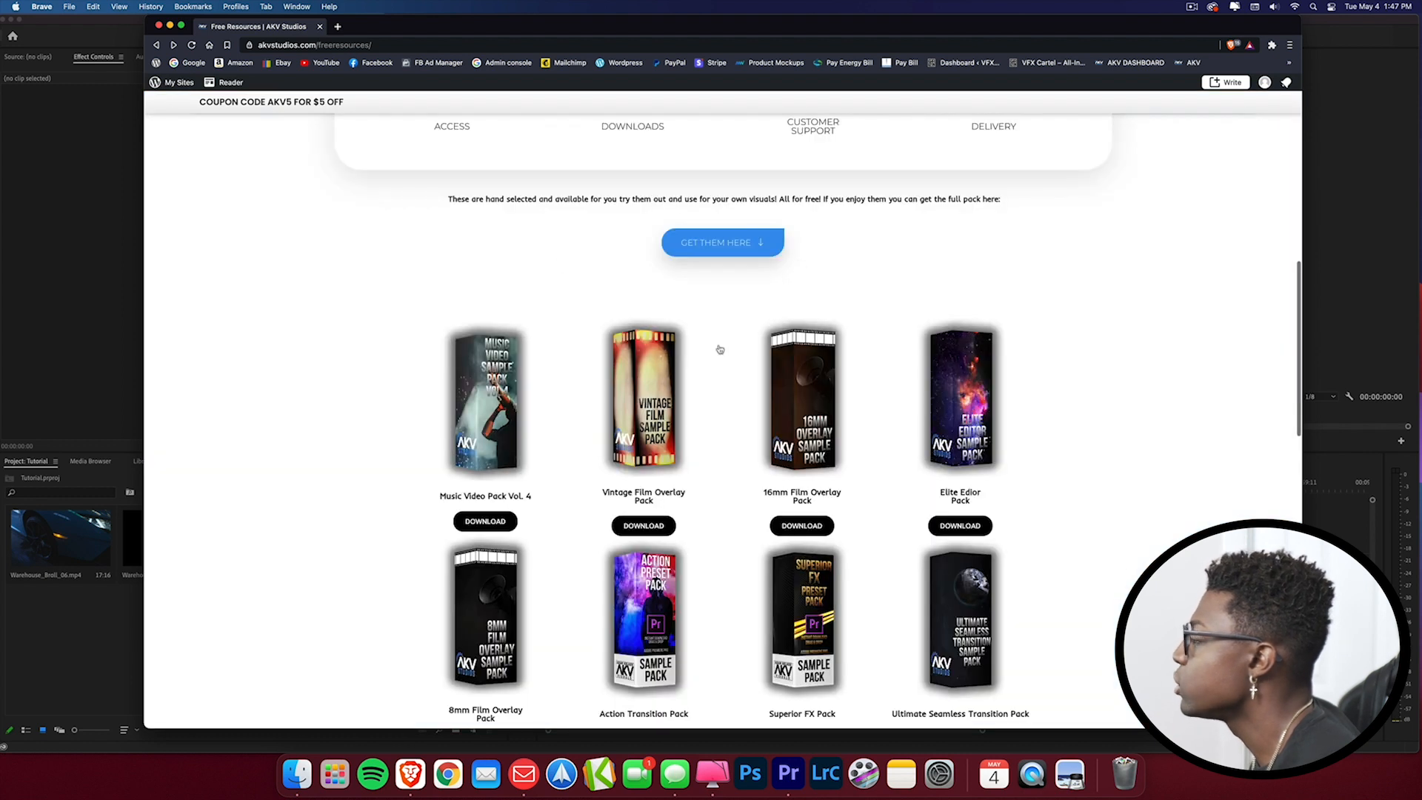
scroll(down, 3)
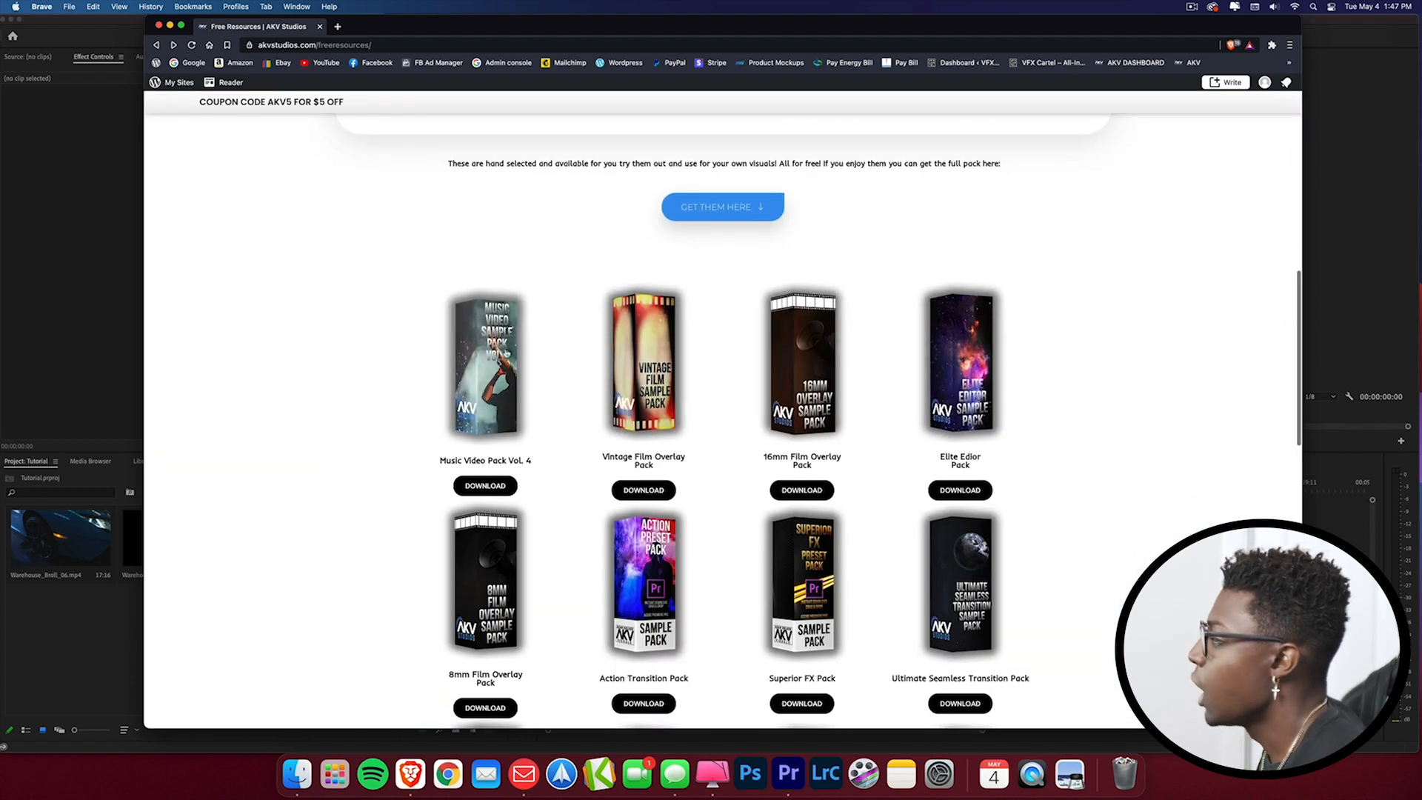
scroll(down, 3)
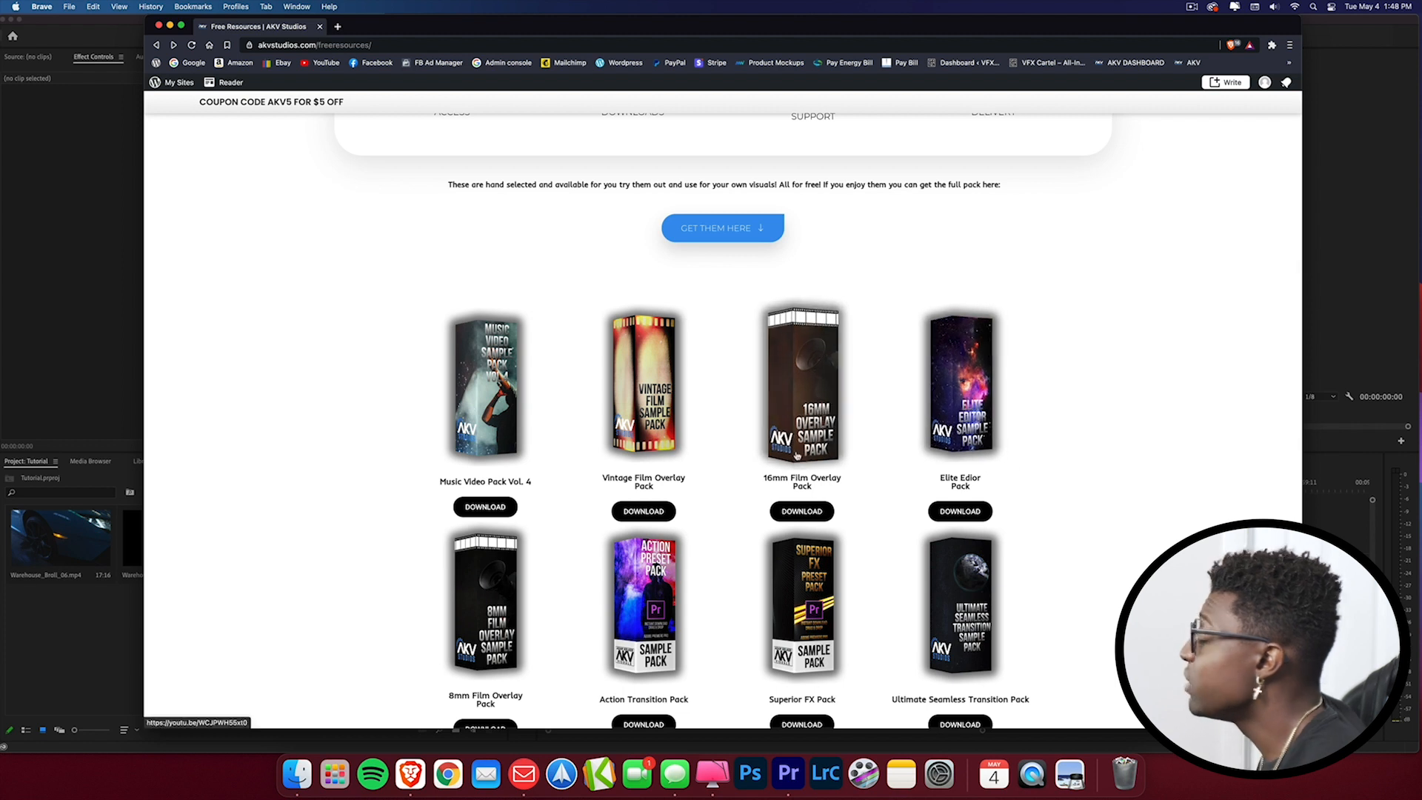
scroll(down, 3)
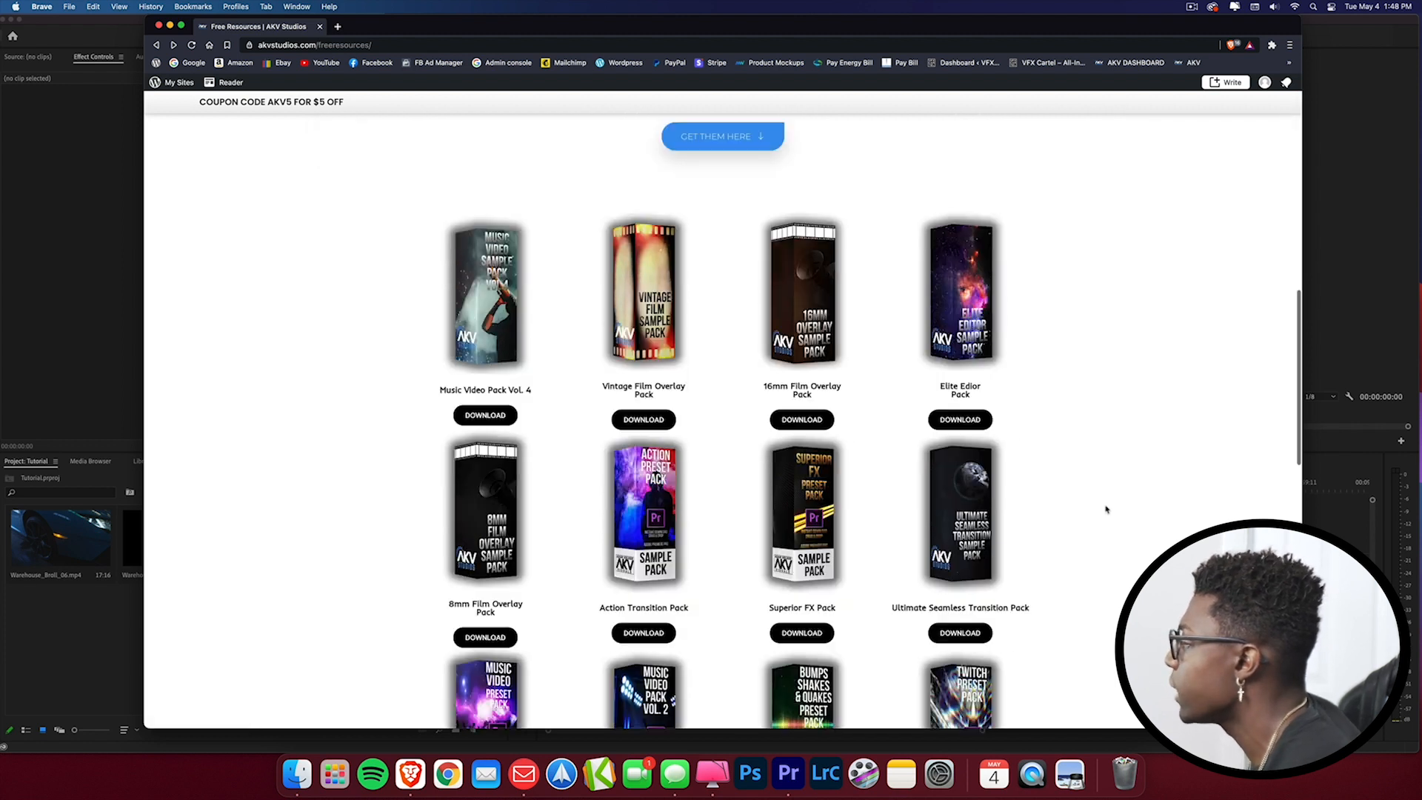
scroll(down, 3)
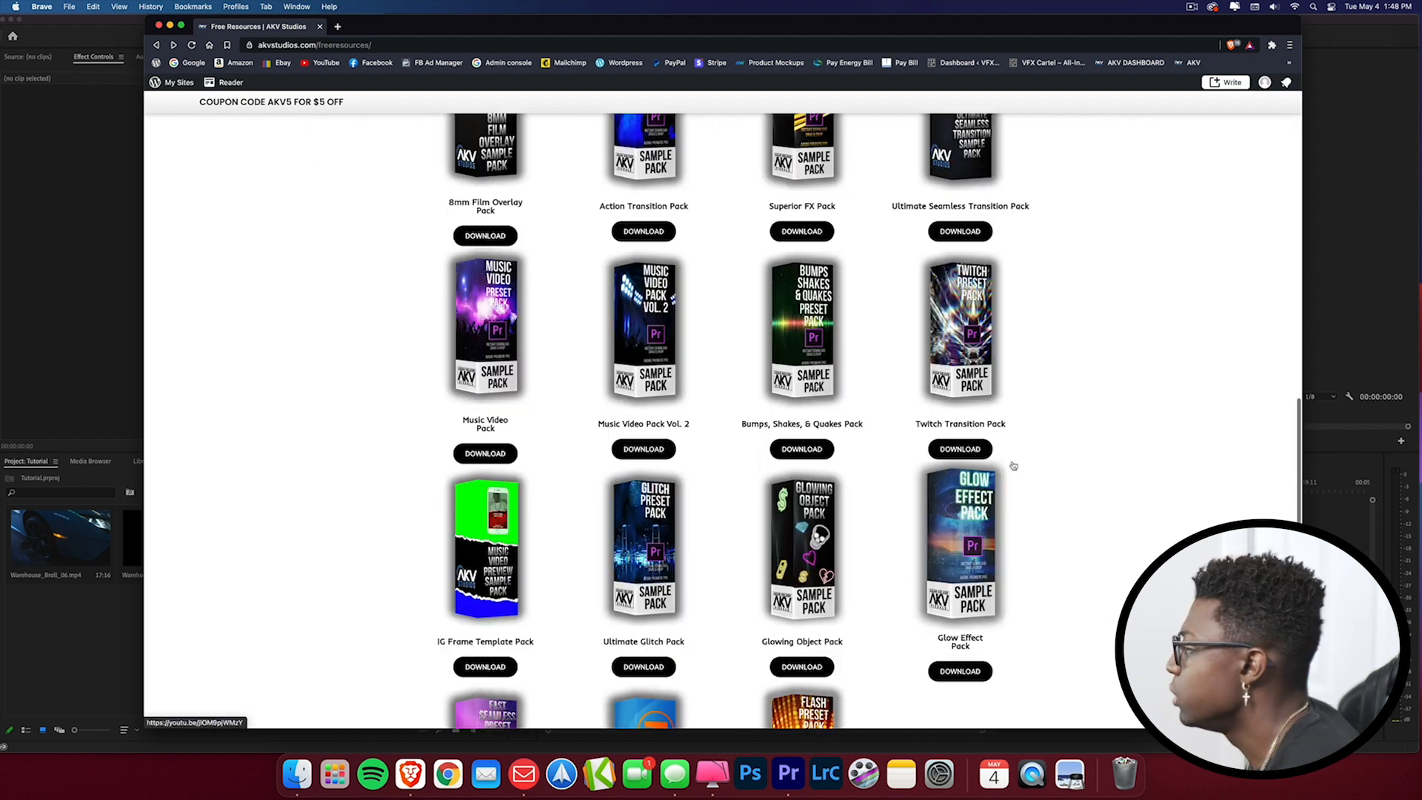
scroll(down, 3)
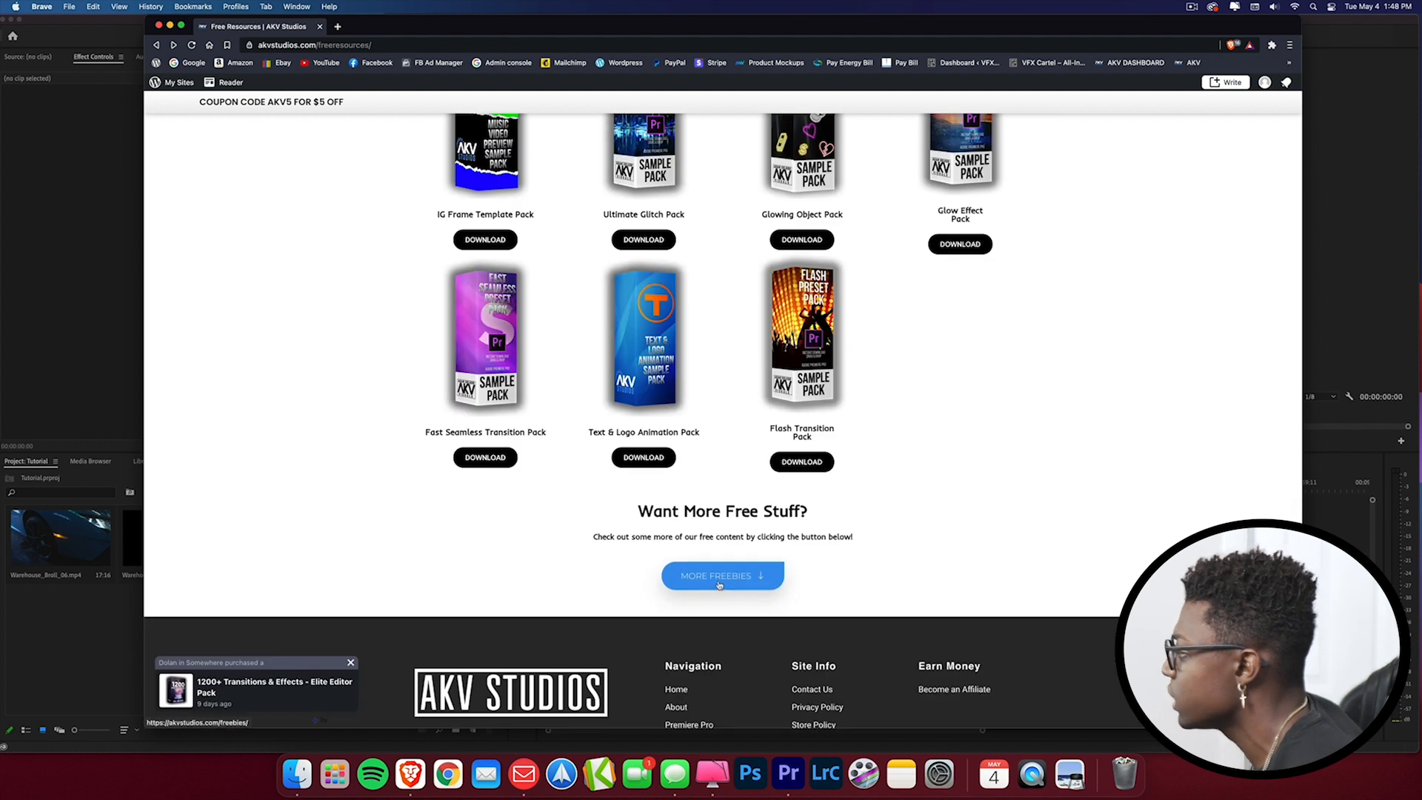
Go to the Freebies page and scroll to its grid of packs including Quick Blur Transitions.
click(722, 576)
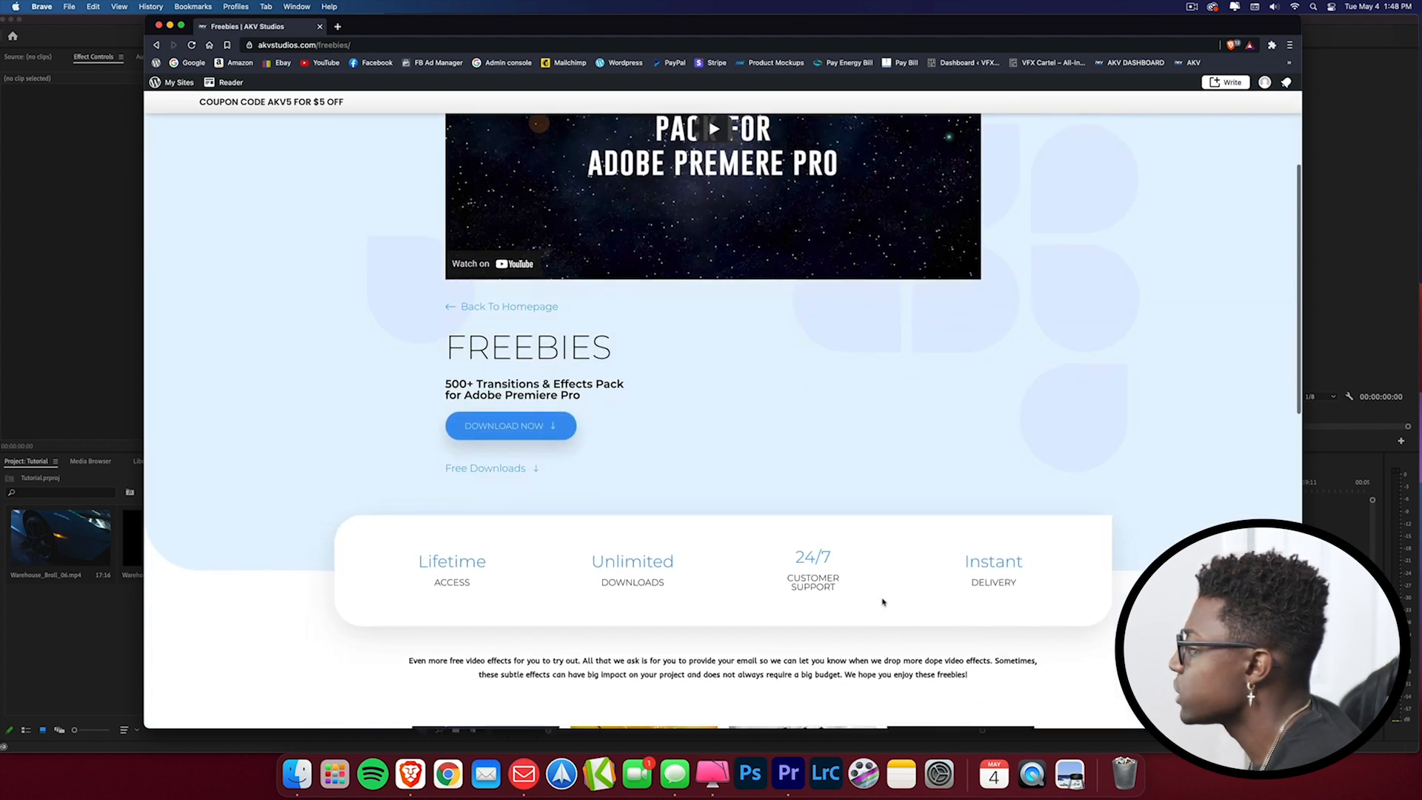
scroll(down, 3)
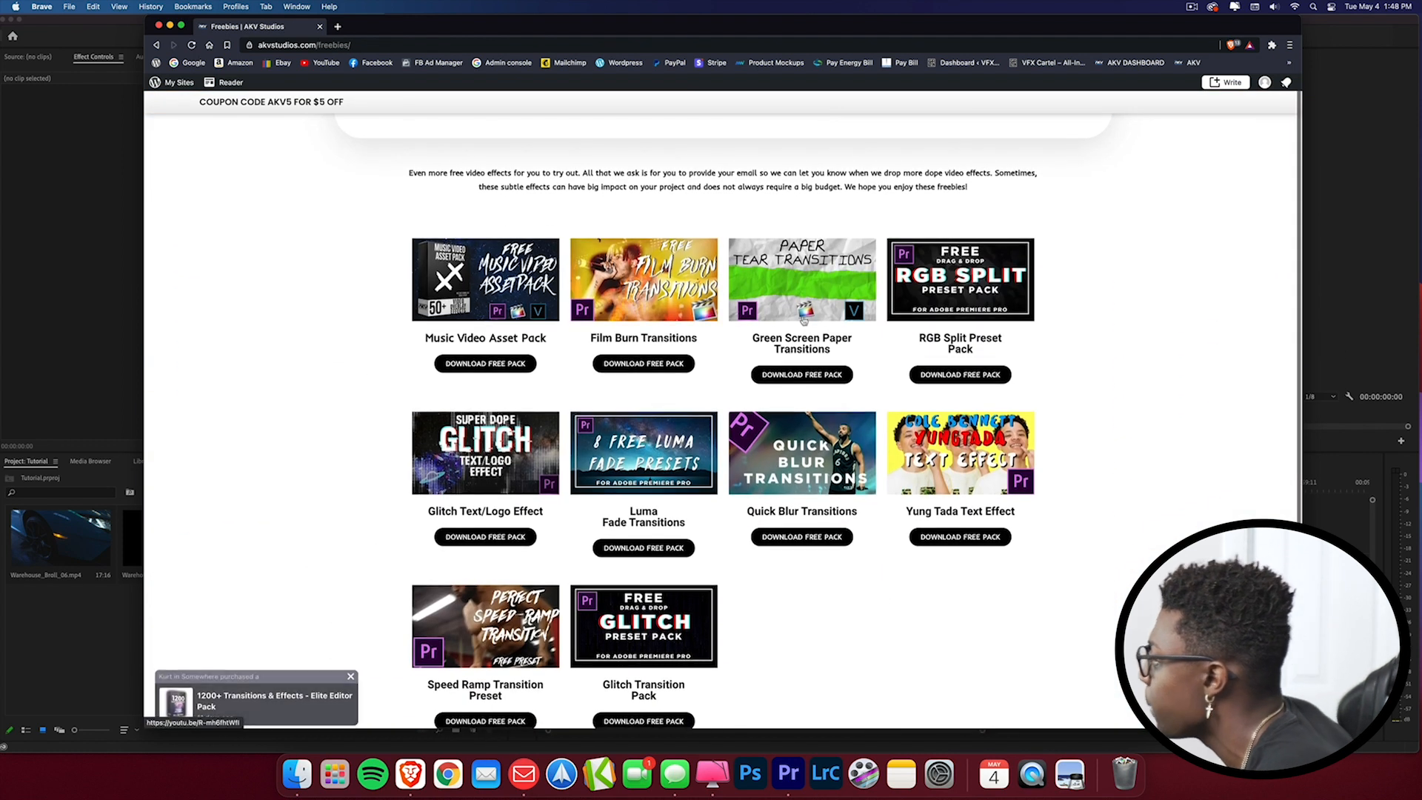
scroll(down, 3)
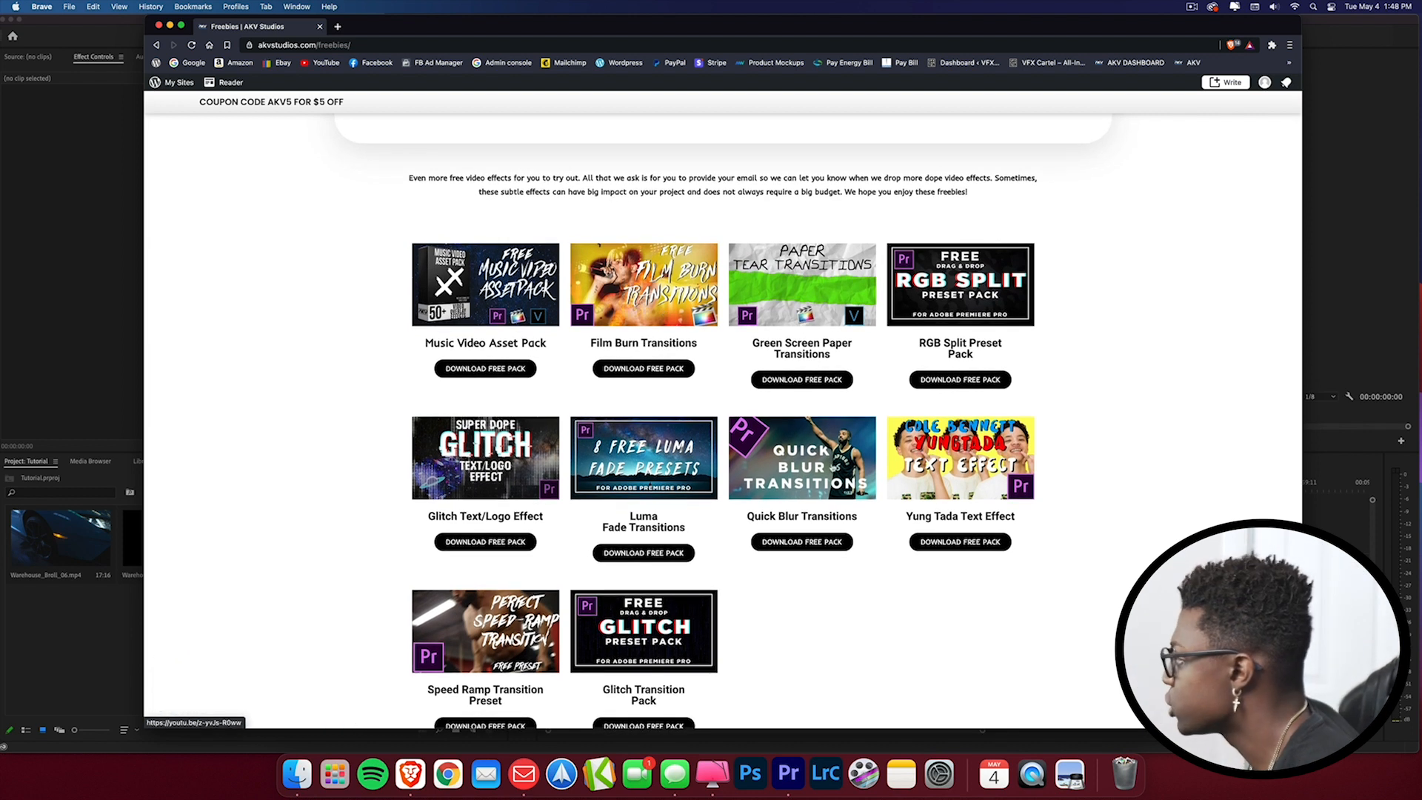
scroll(down, 3)
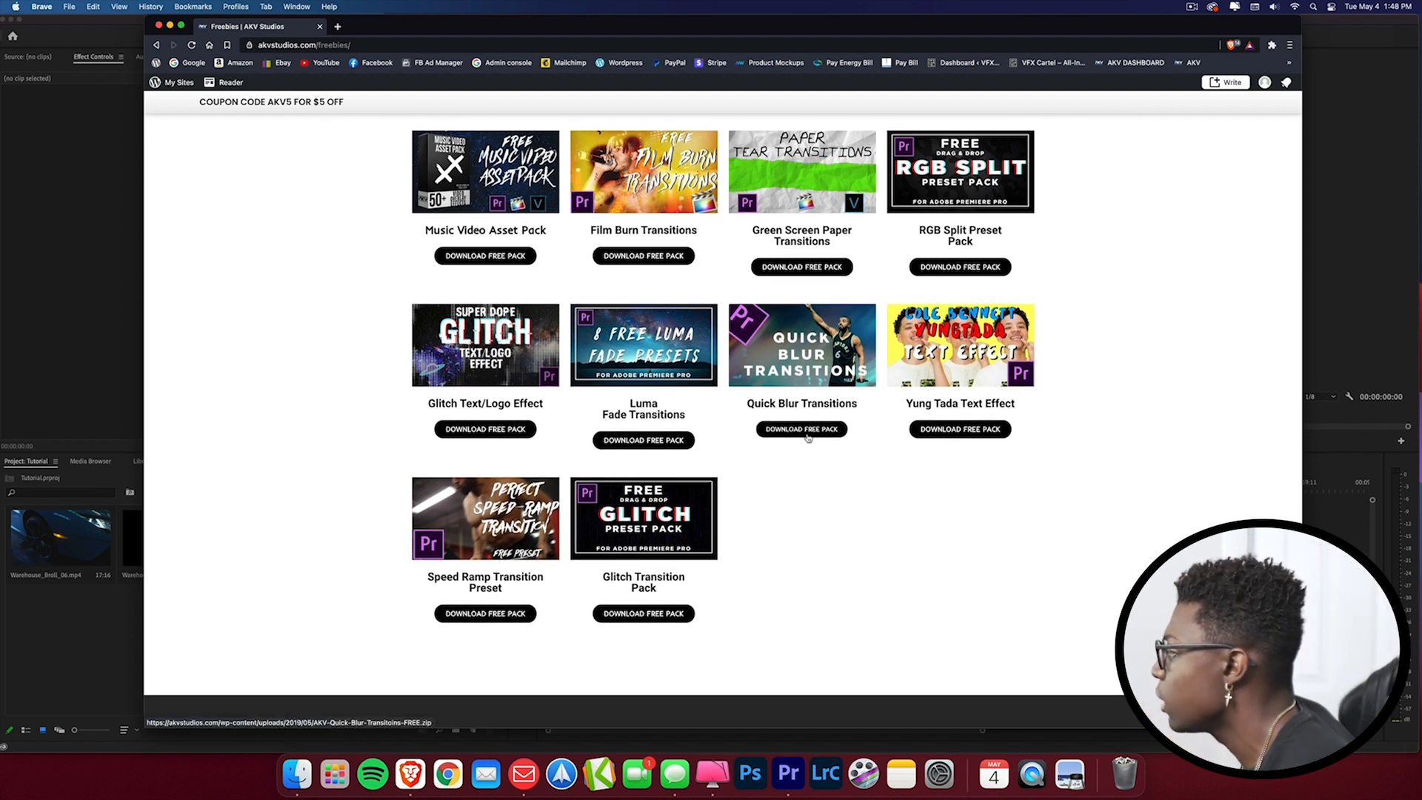
Download the Quick Blur Transitions pack and save the zip to Downloads.
click(801, 429)
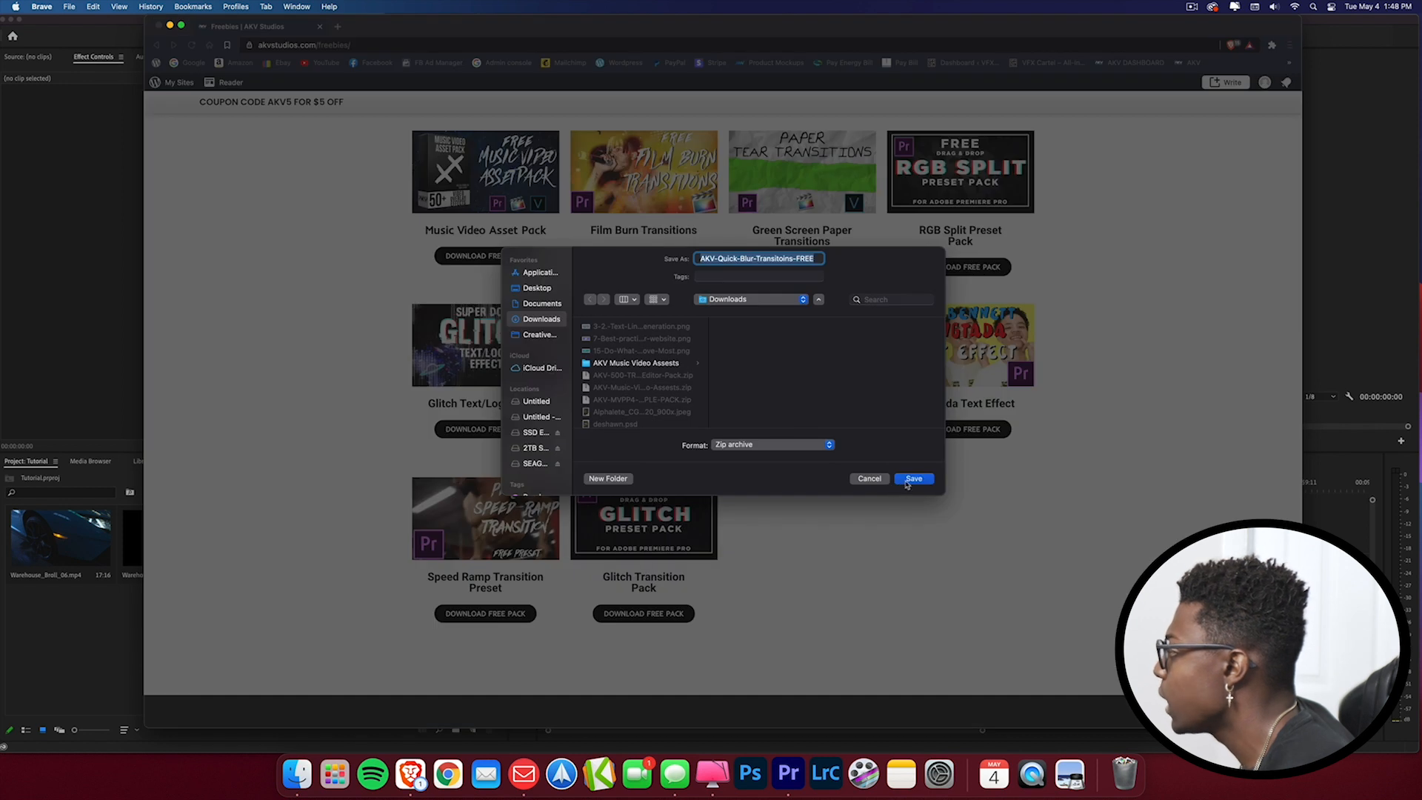
click(913, 478)
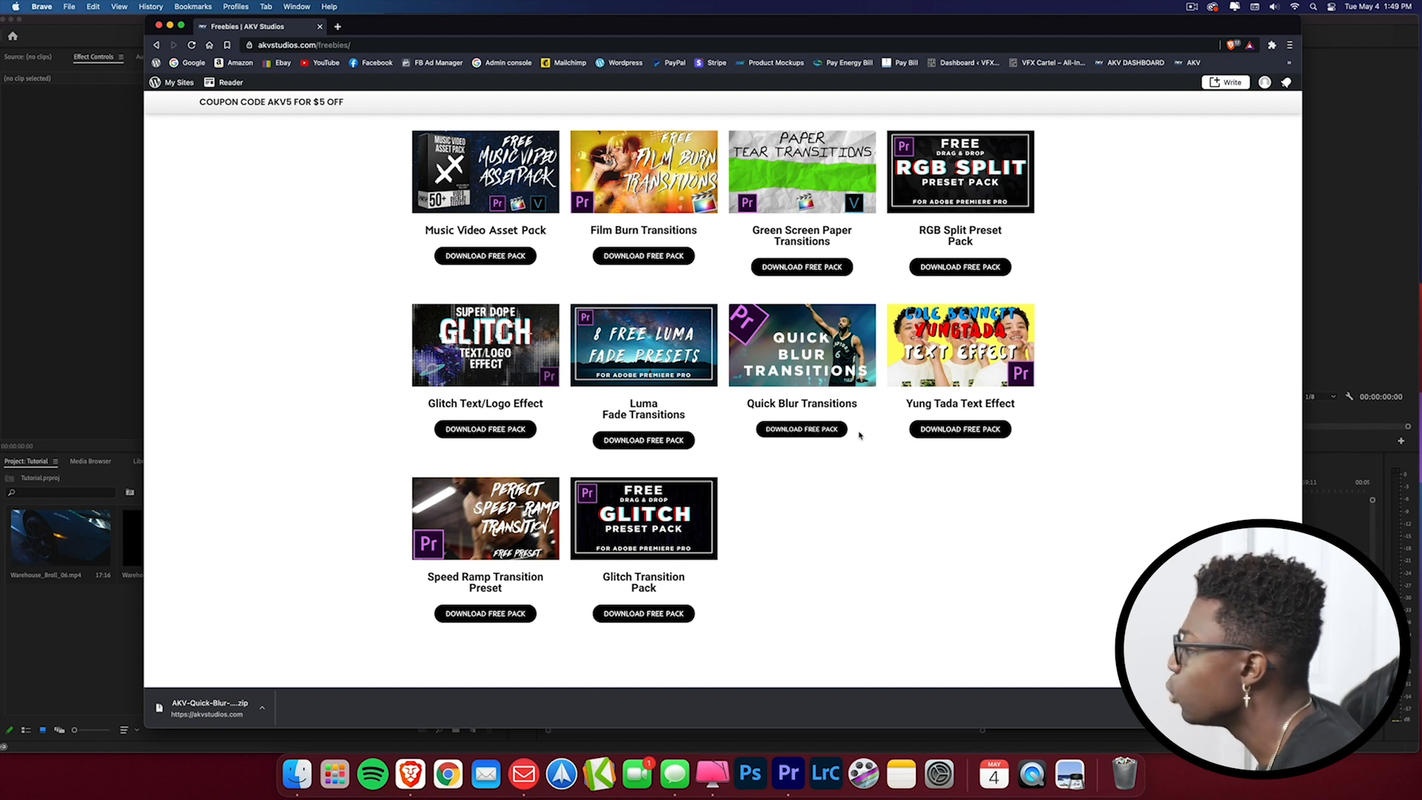
mouse_move(801, 429)
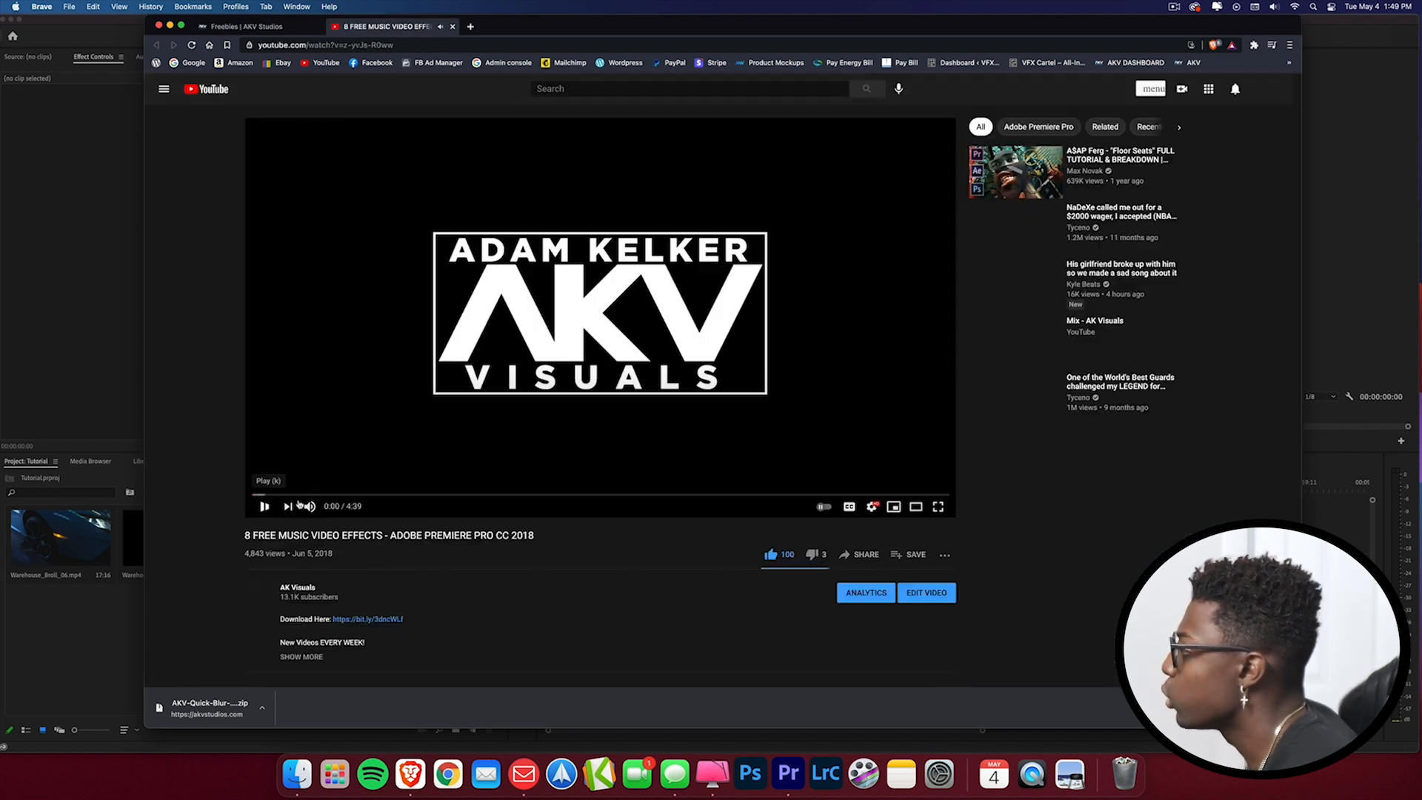
Close the YouTube tab to return to the downloaded Quick Blur Transitions folder.
click(245, 25)
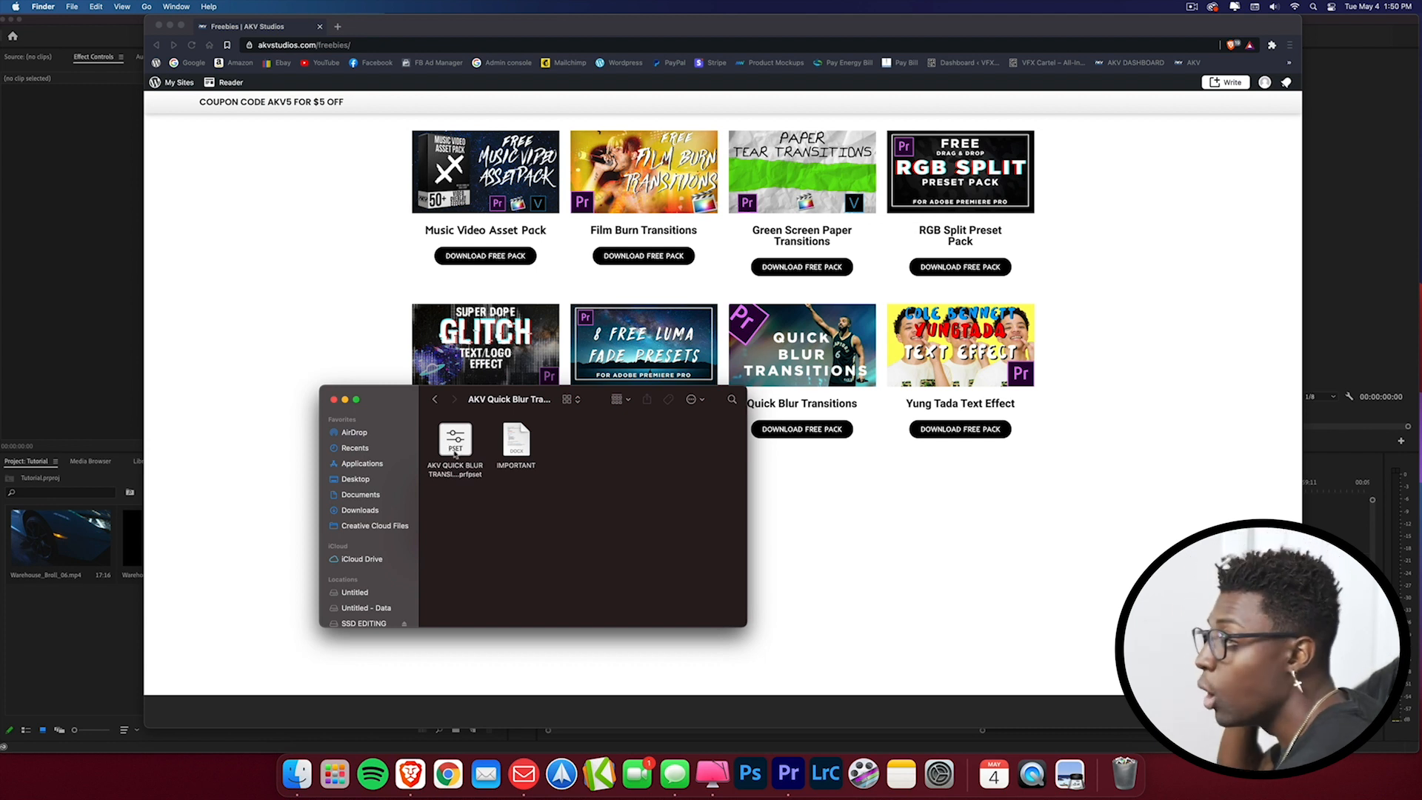
Dismiss the unsupported-format import error and bring up Premiere Pro's effects and presets list.
click(454, 445)
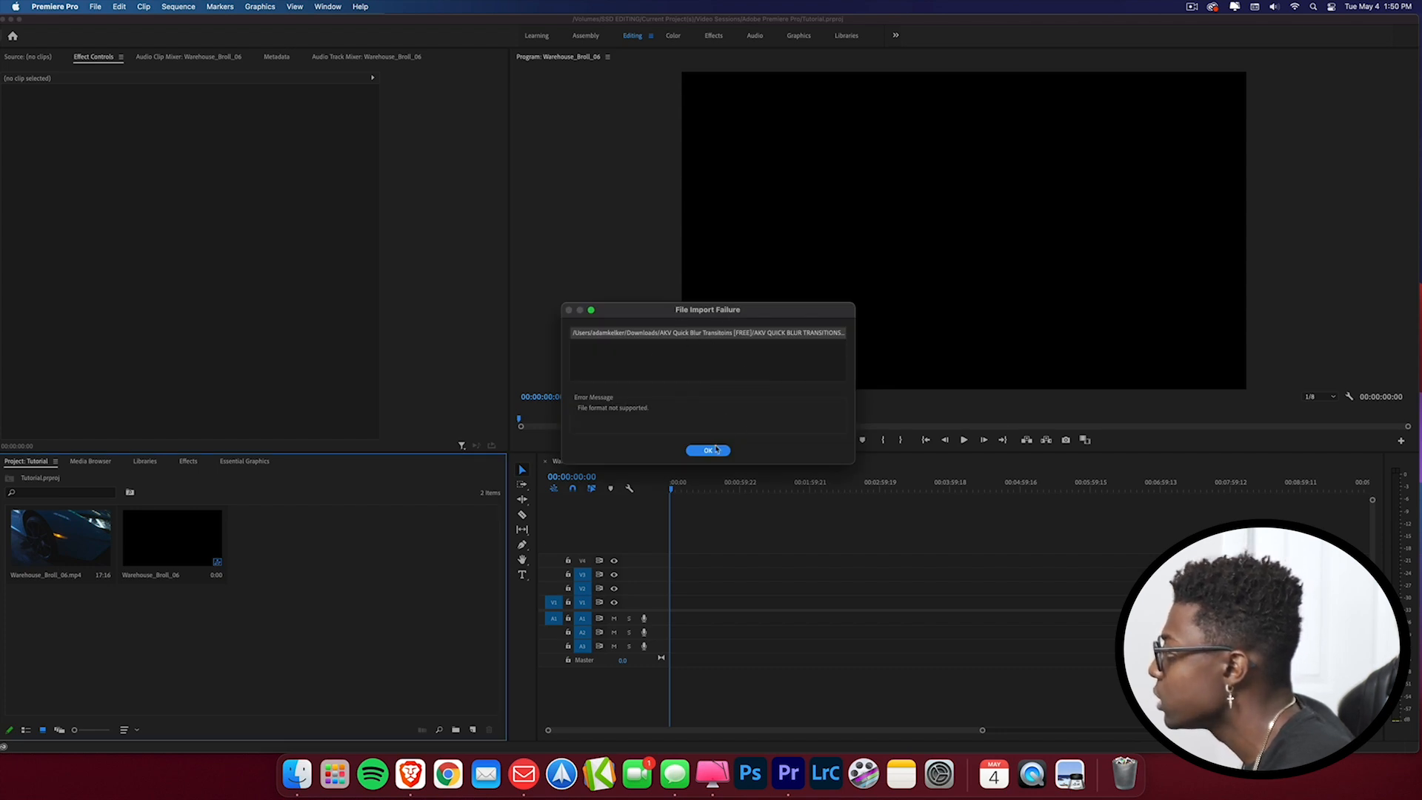
click(708, 451)
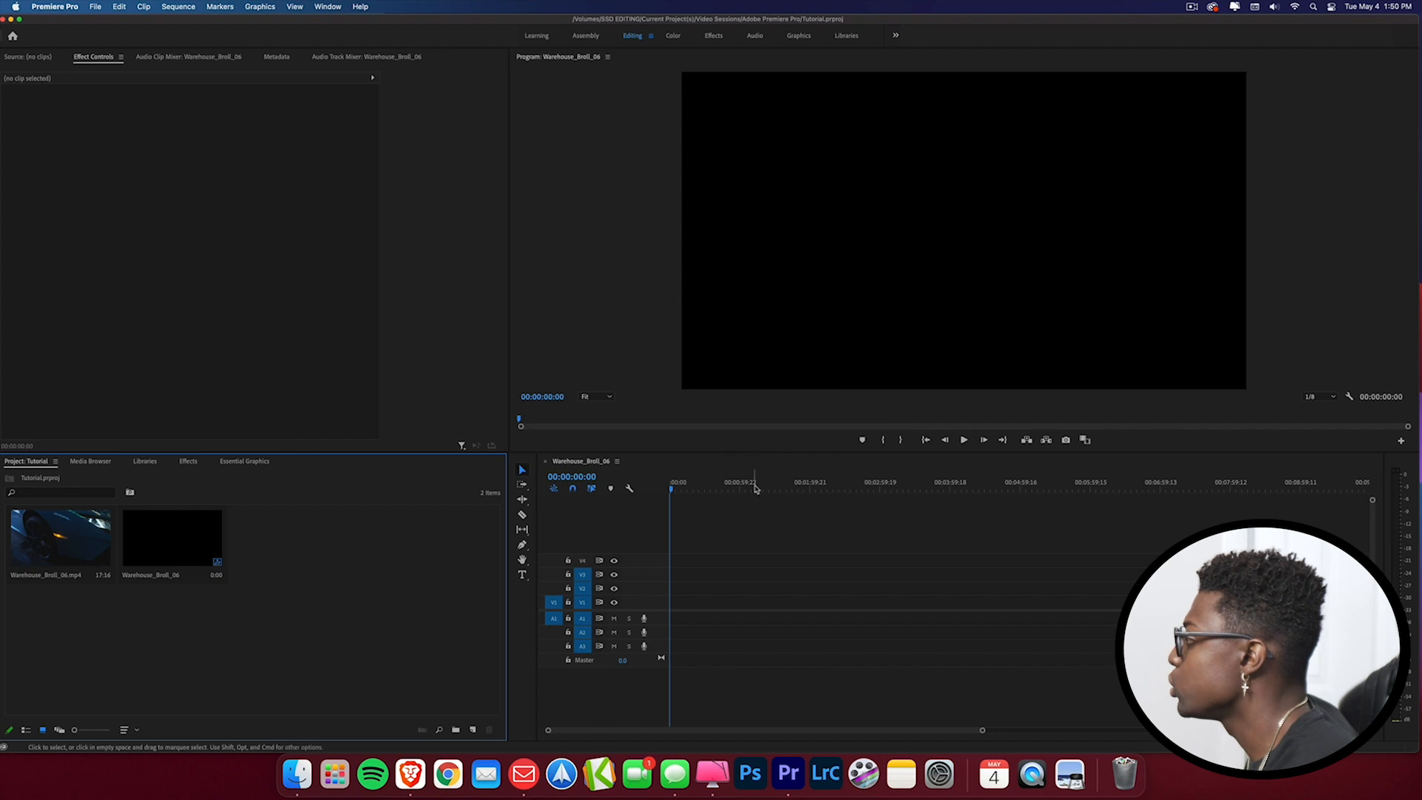
click(752, 481)
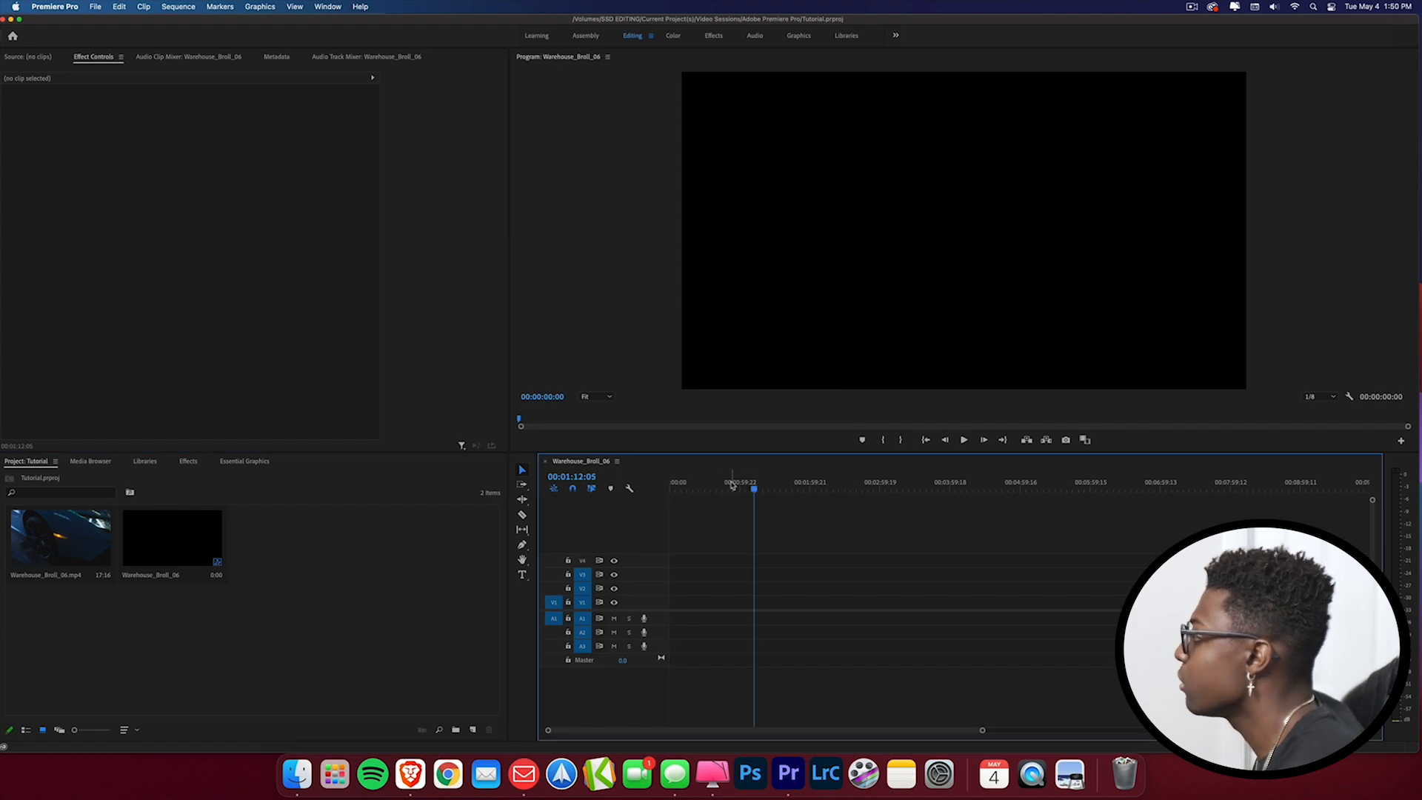
click(188, 461)
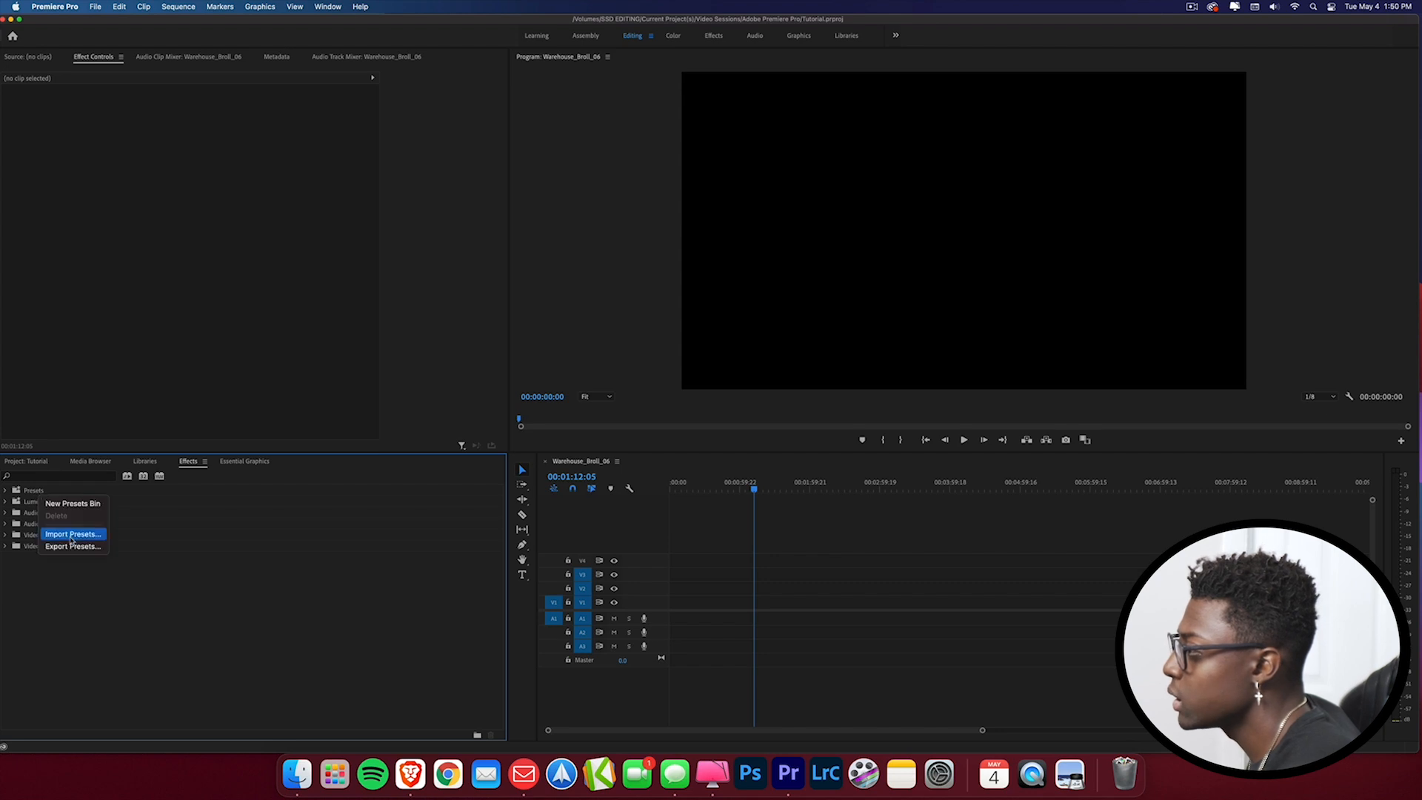
Import the AKV Quick Blur Transitions .prfpset preset file and verify it under Presets.
click(72, 534)
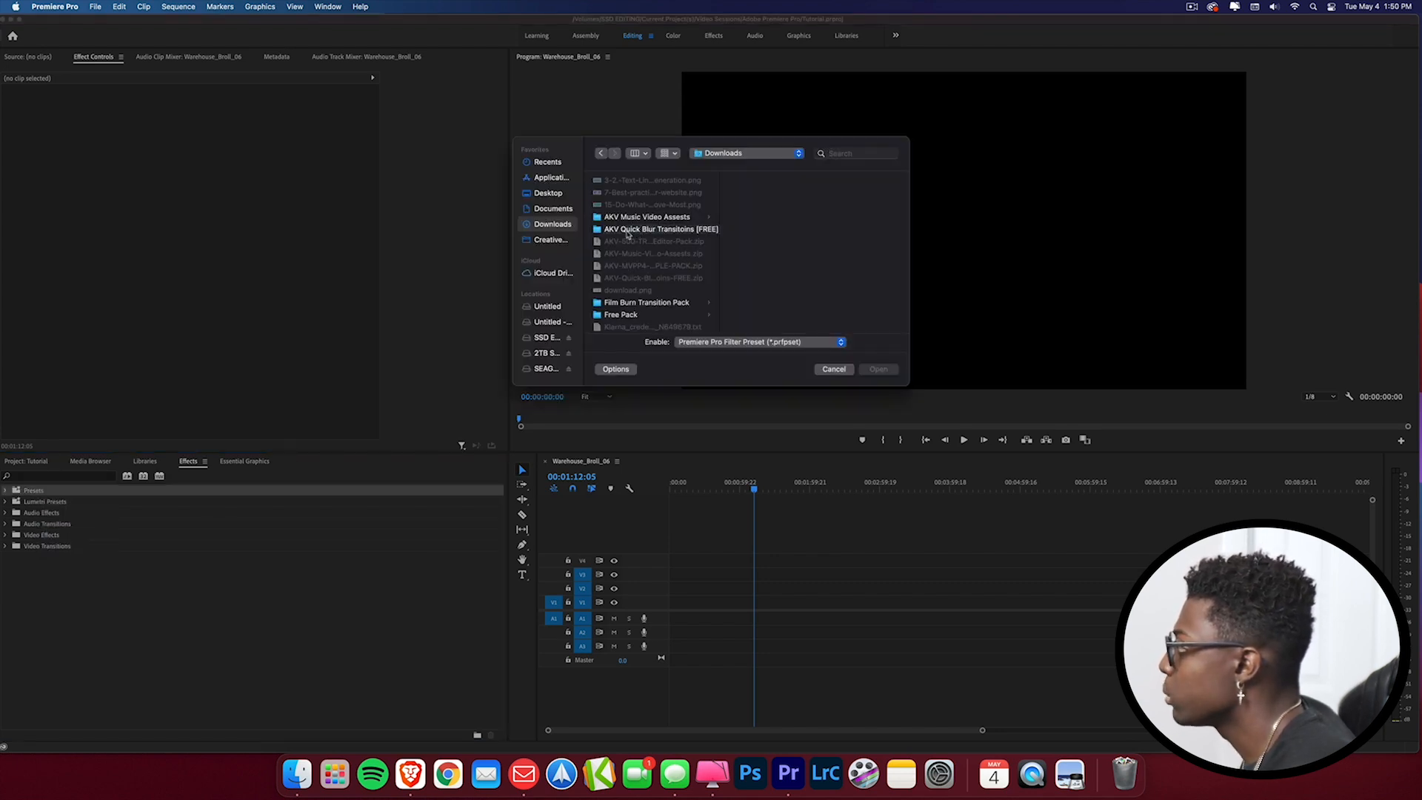
double_click(660, 229)
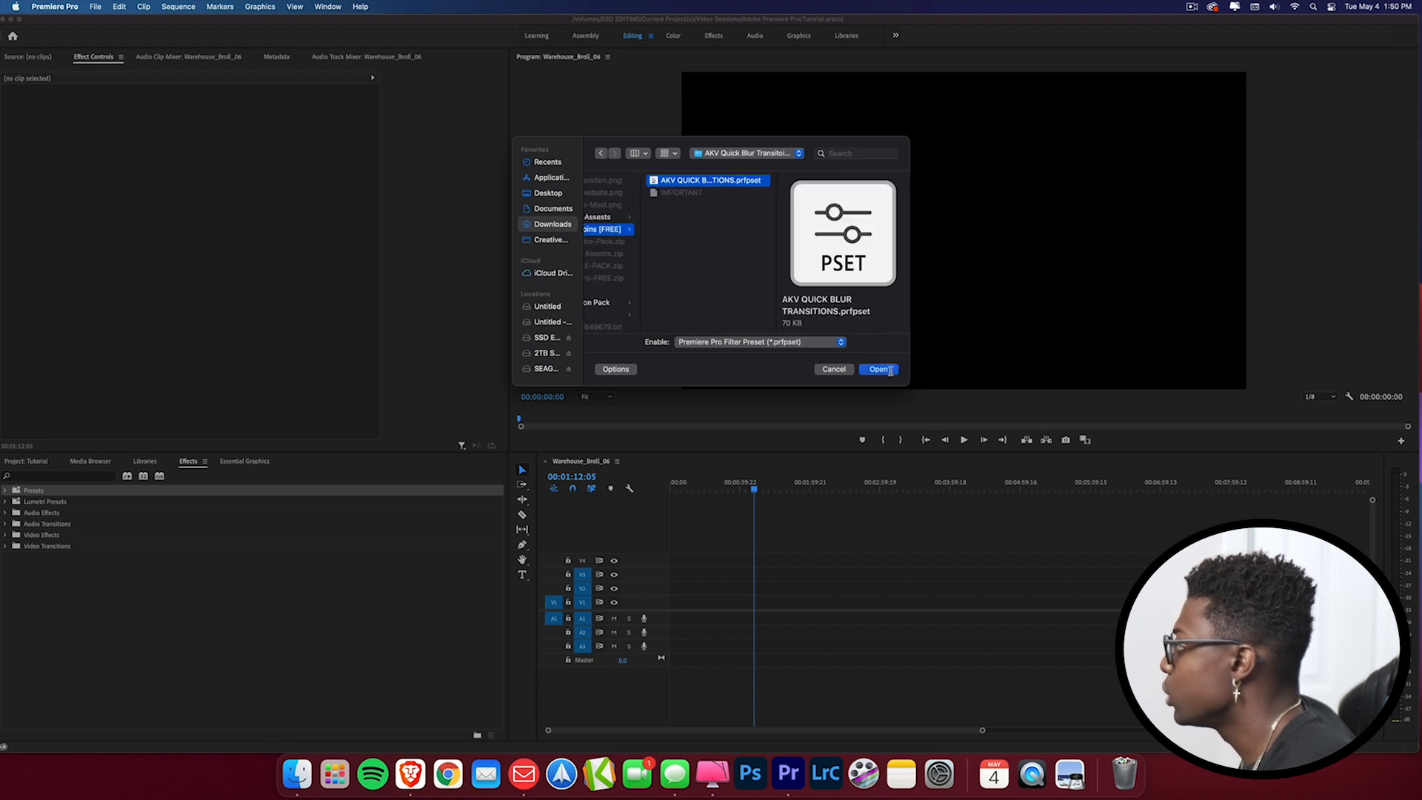
click(878, 368)
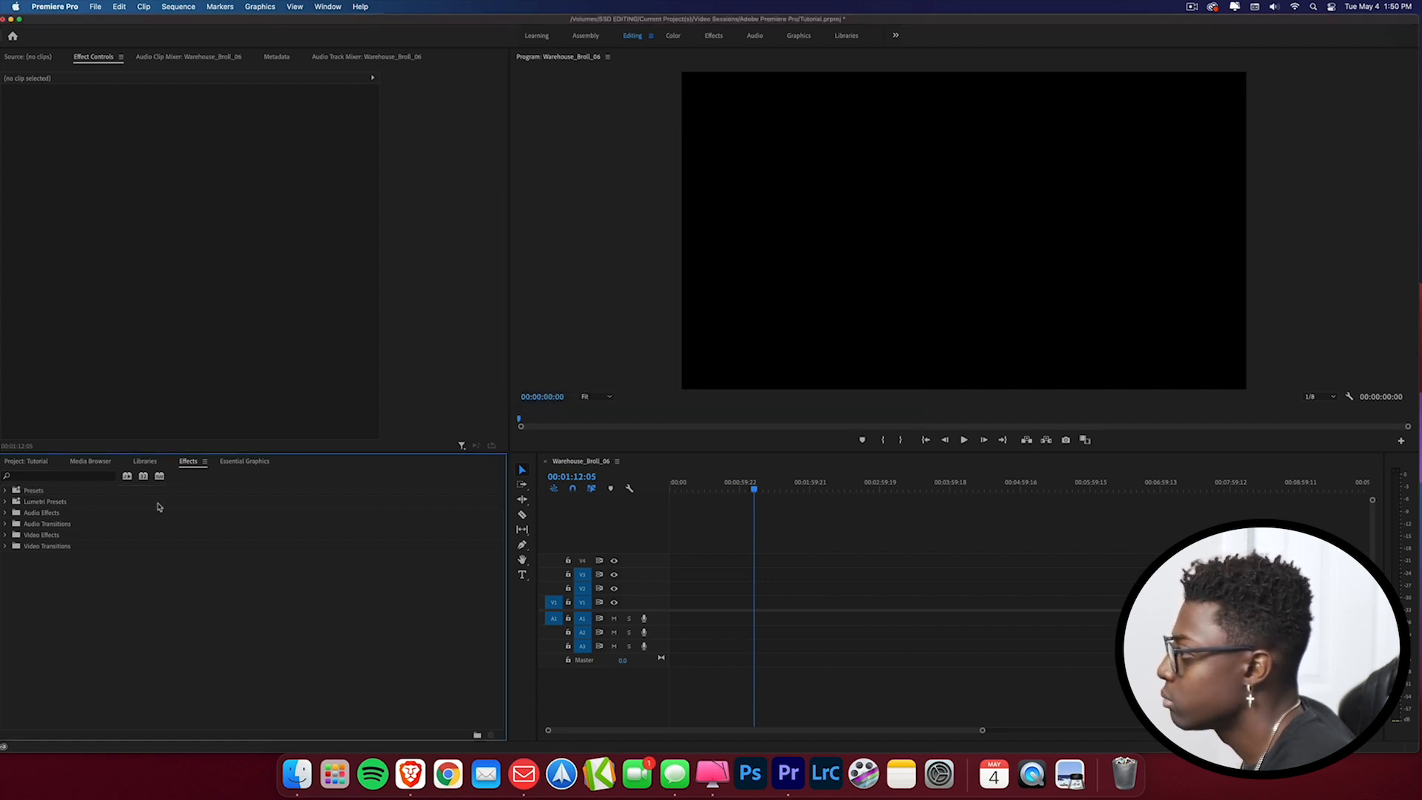
click(6, 489)
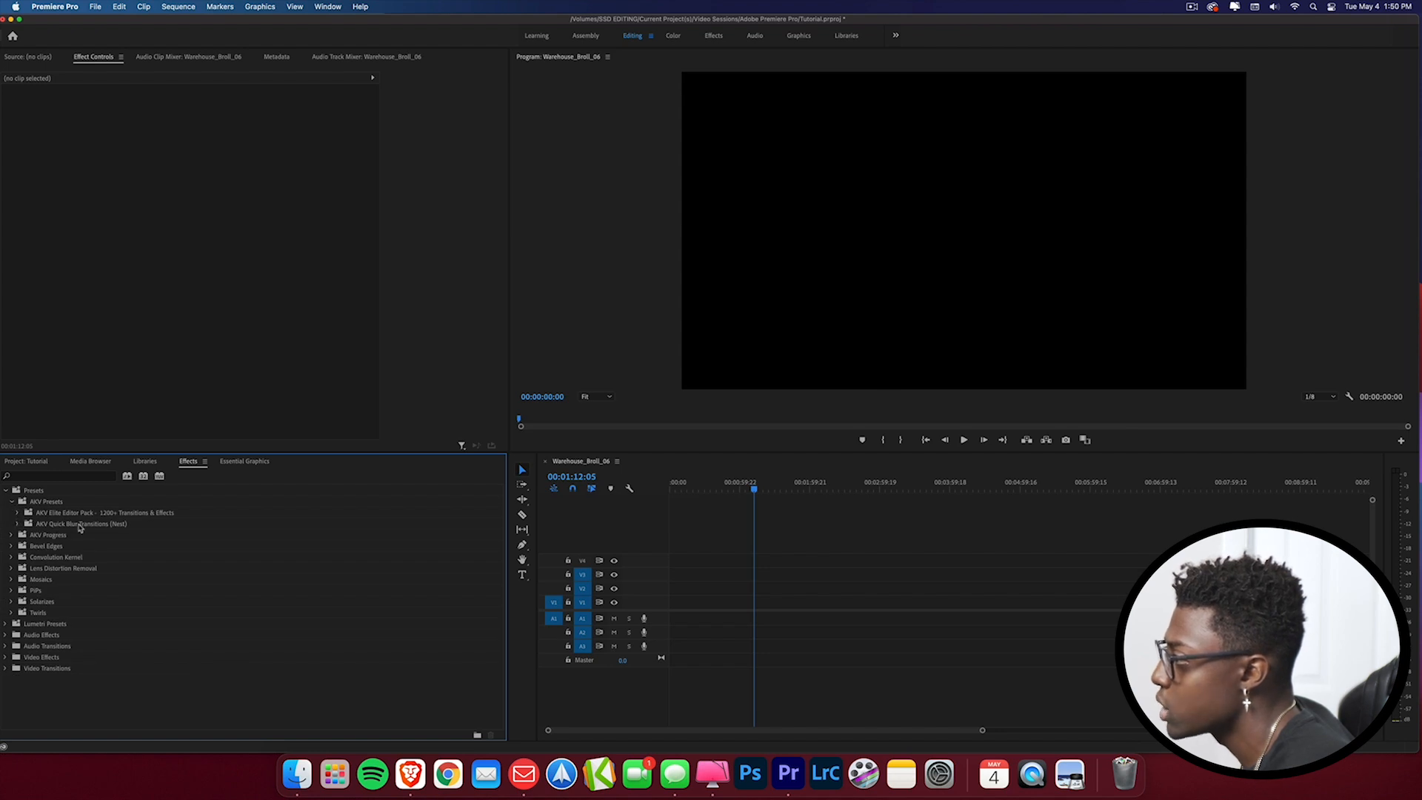
click(80, 524)
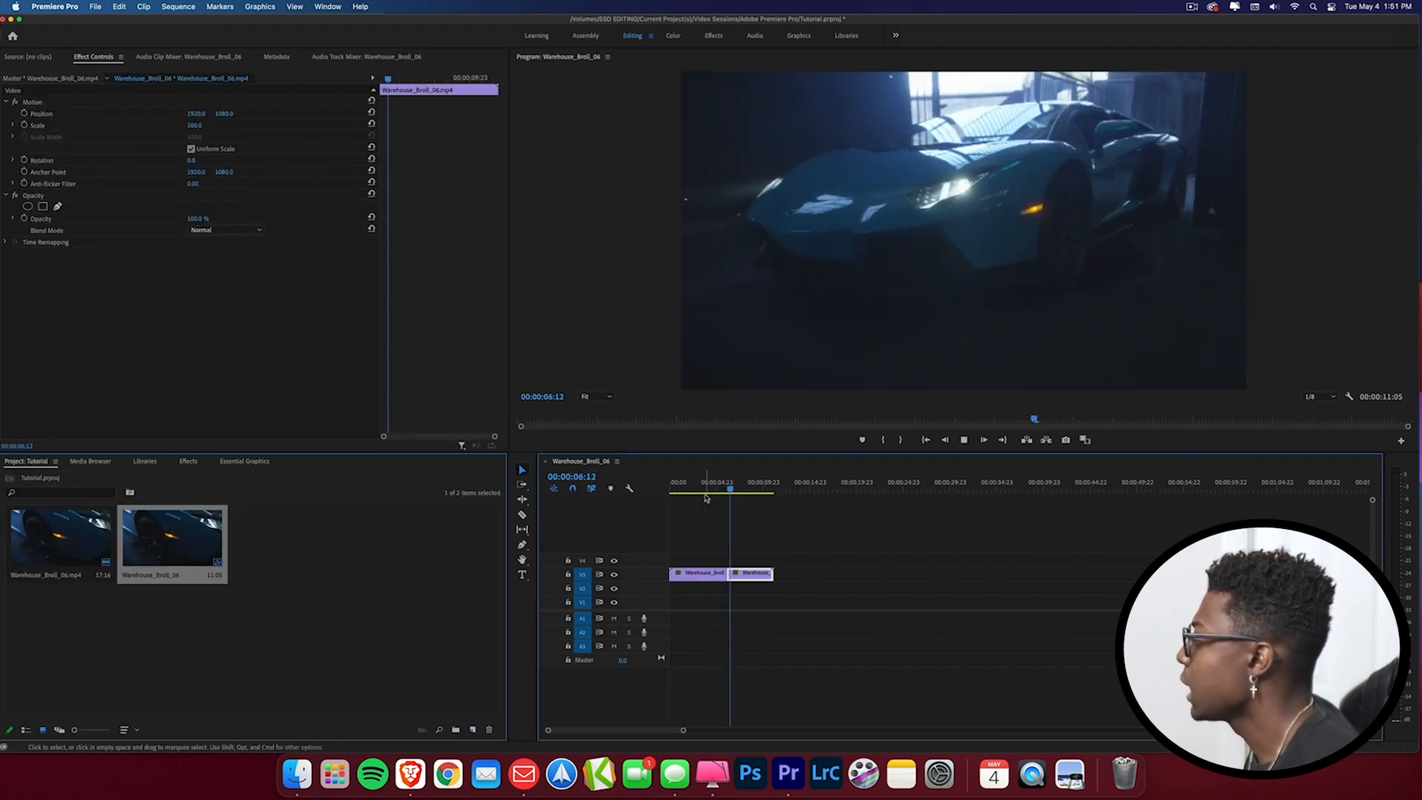
Razor-cut just before and after the edit point and select the two short pieces.
click(714, 490)
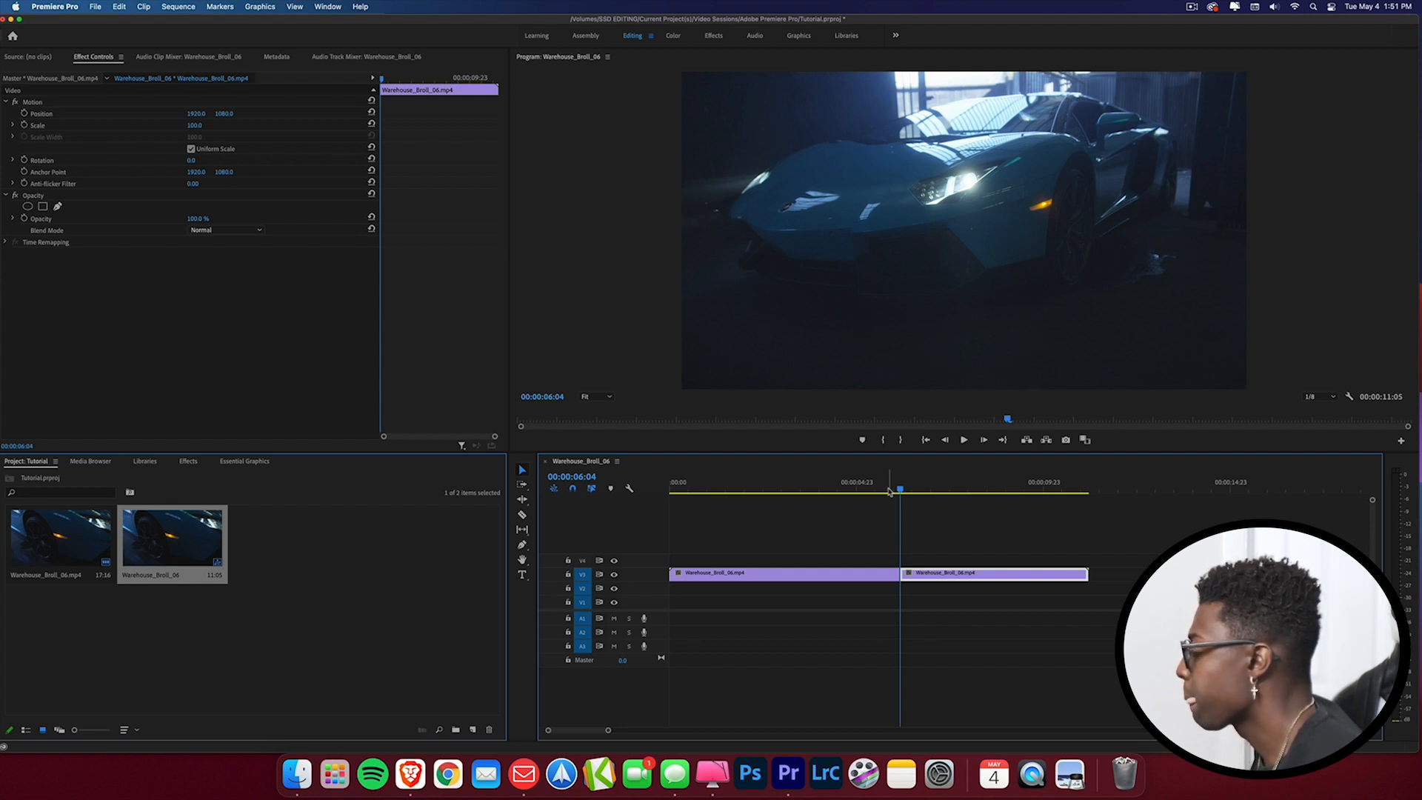
drag(899, 490, 886, 490)
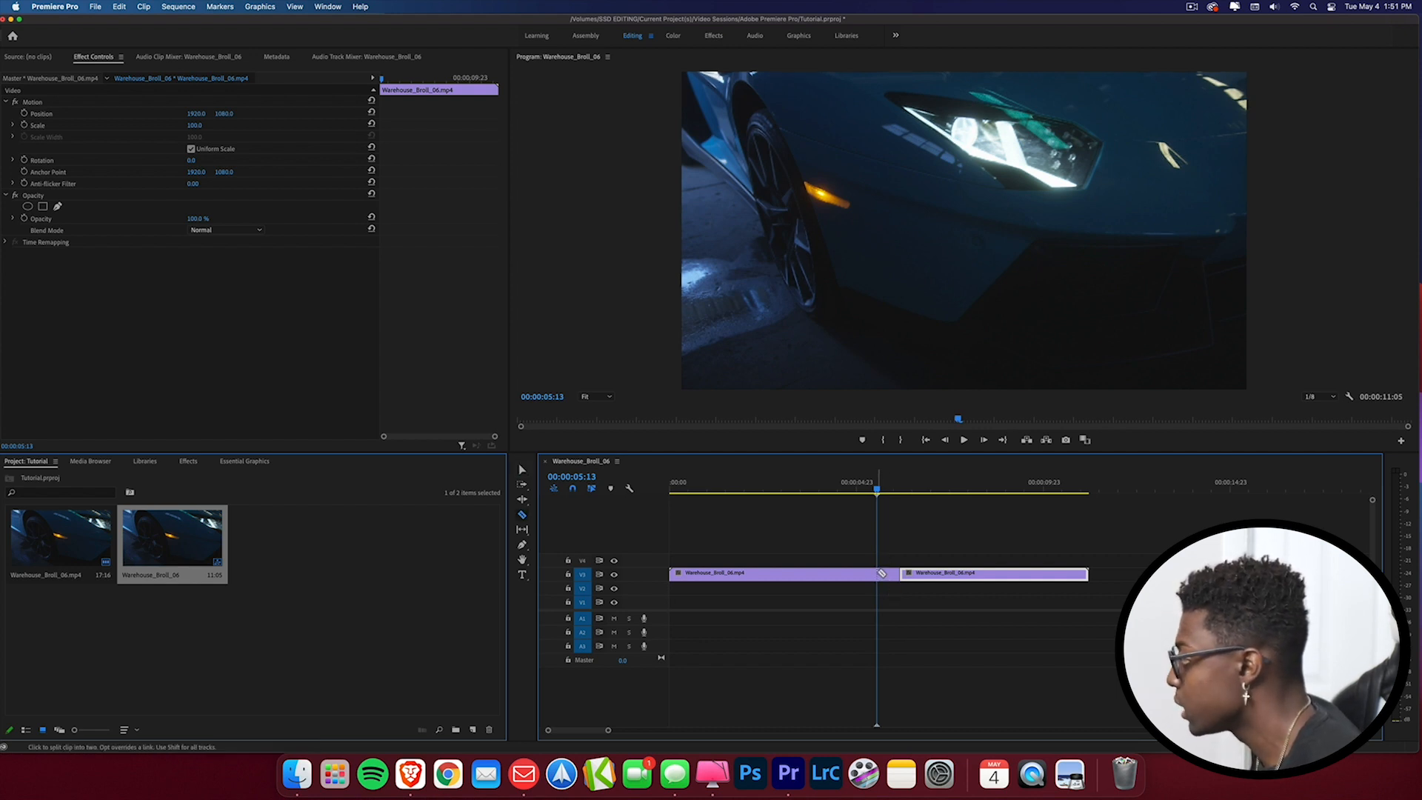
click(901, 489)
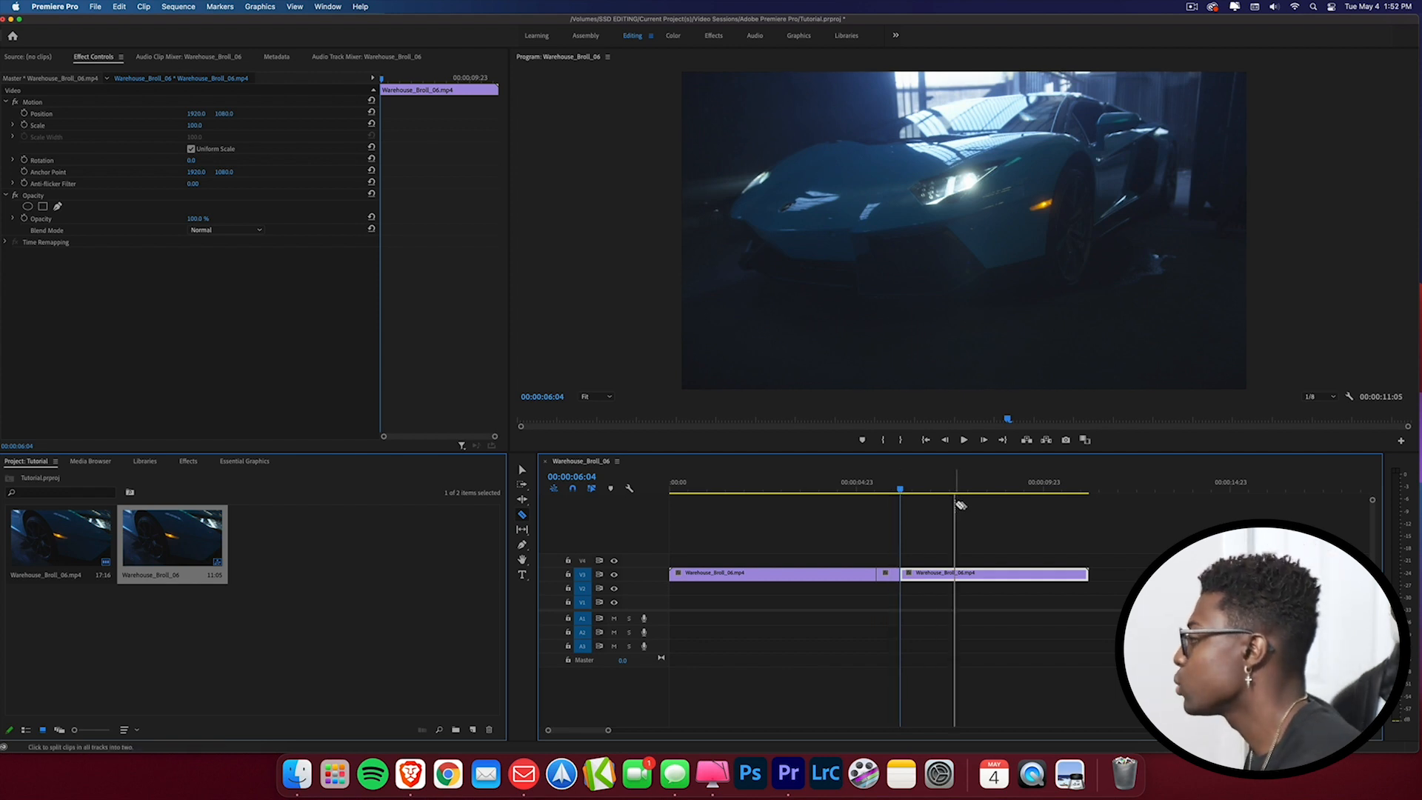
click(924, 490)
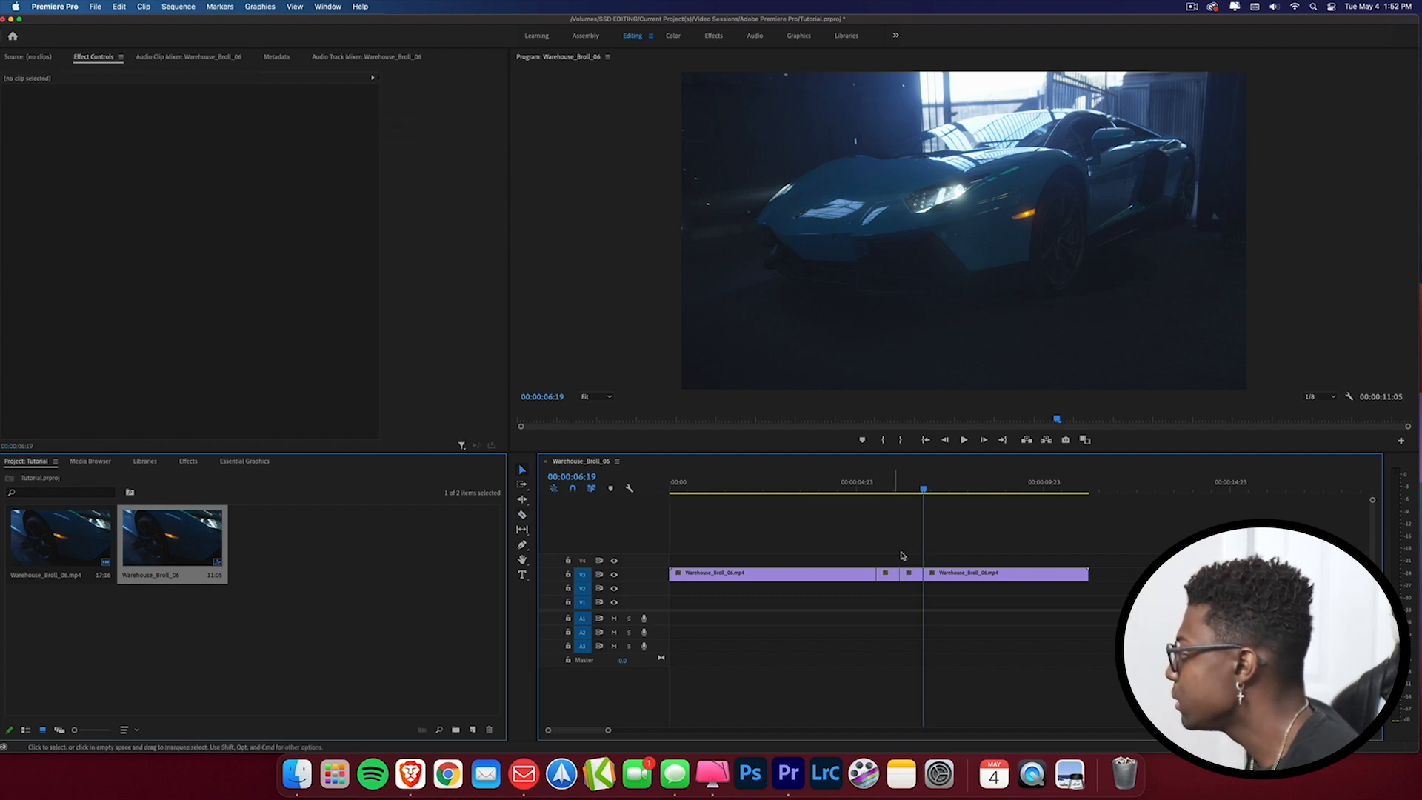
click(888, 574)
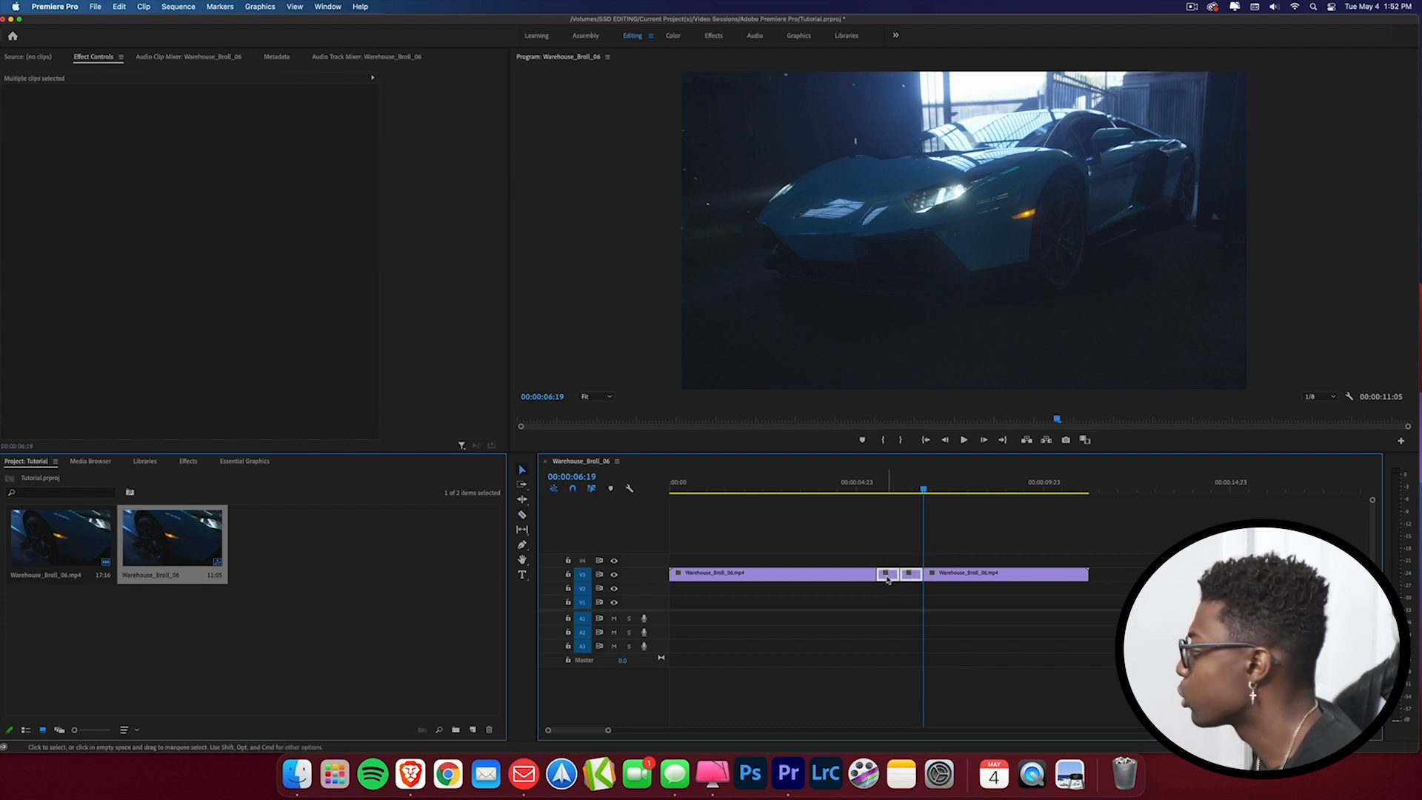
Nest the two short pieces into Nested Sequence 12 with the default name.
right_click(888, 575)
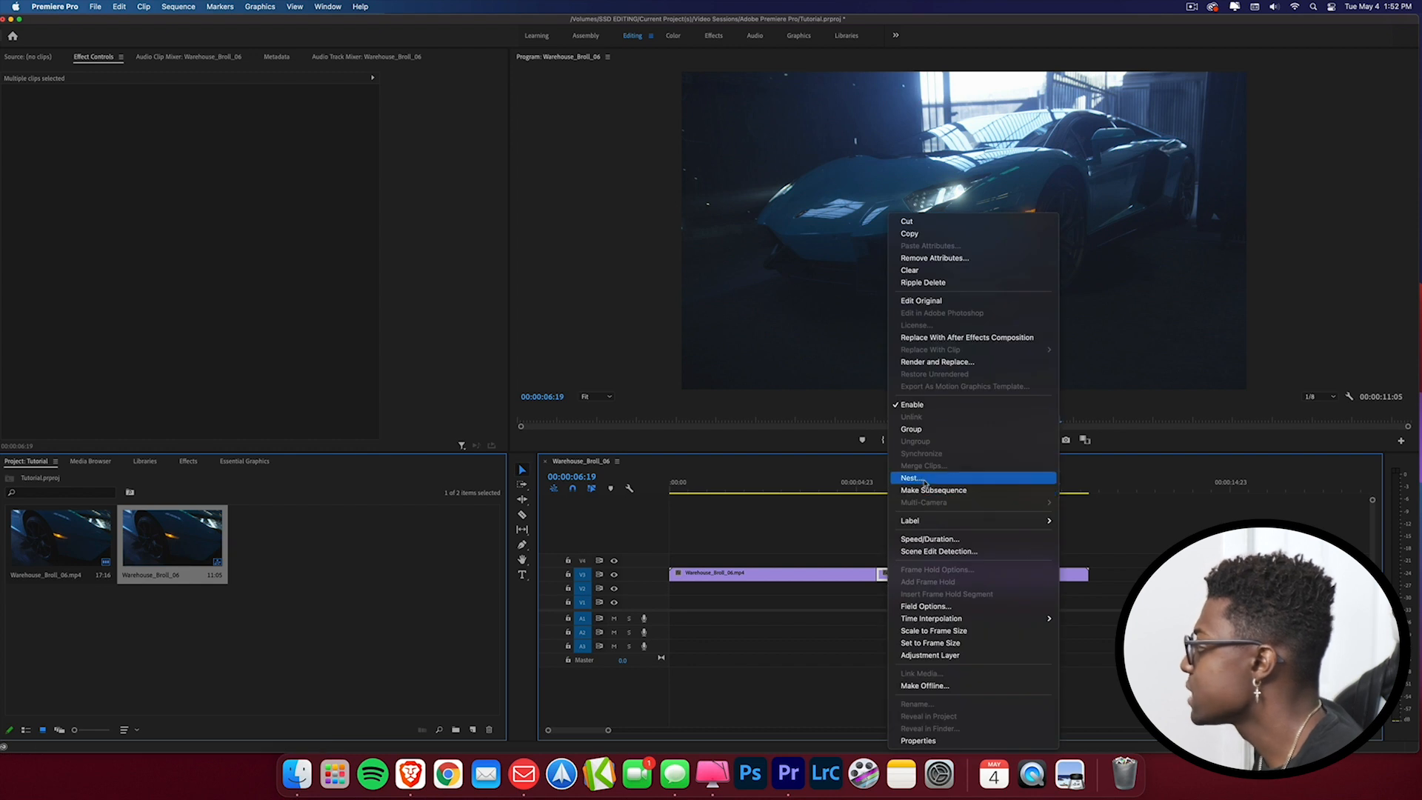
click(912, 478)
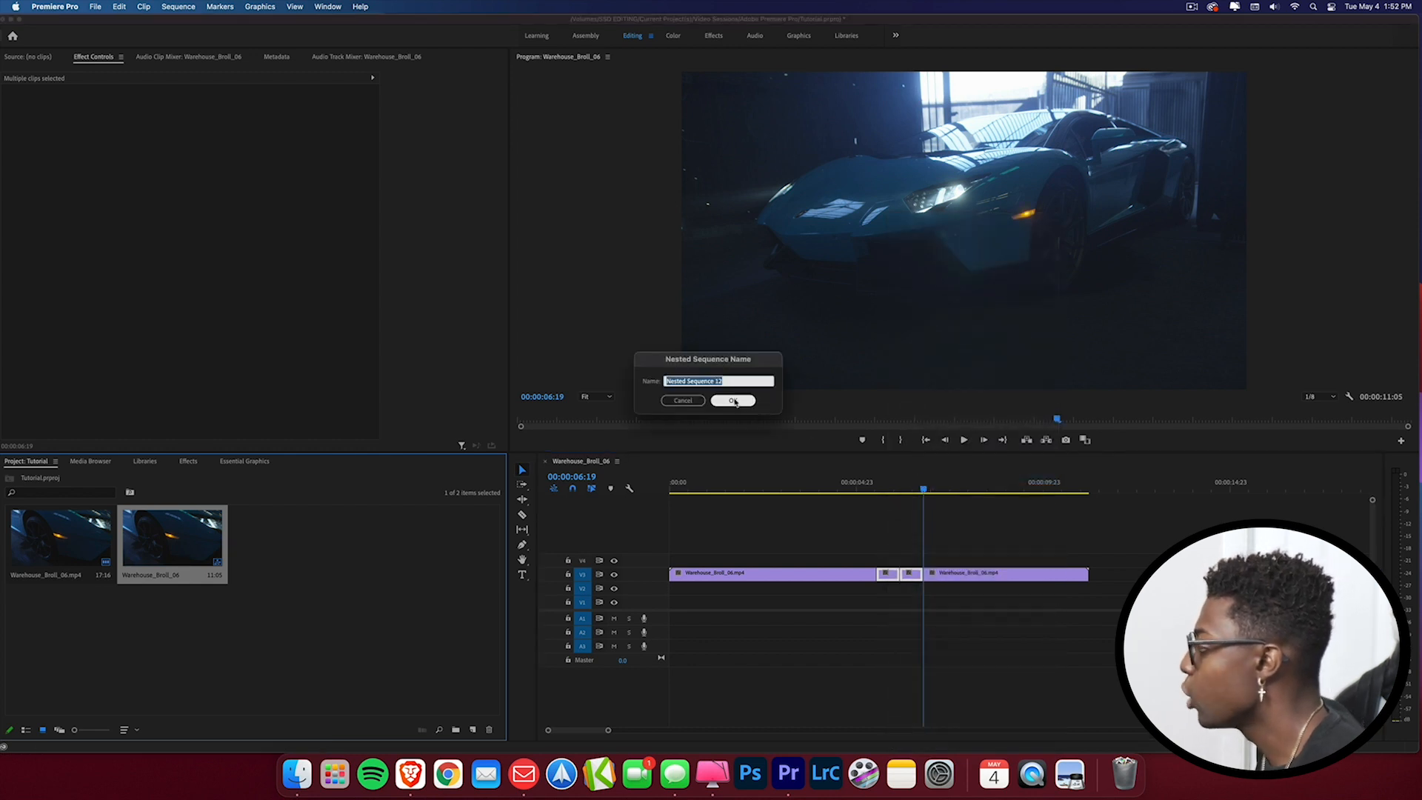
click(733, 401)
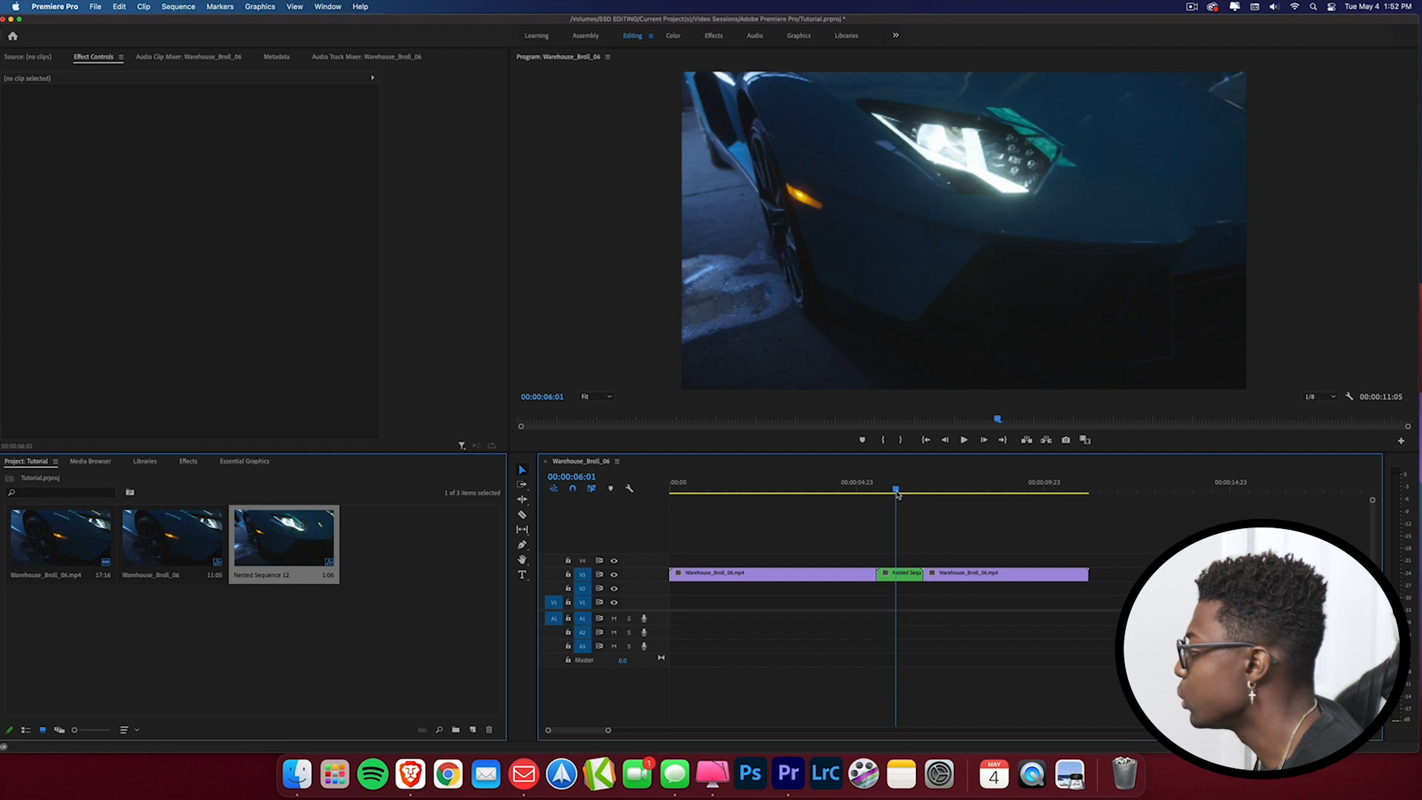
click(188, 461)
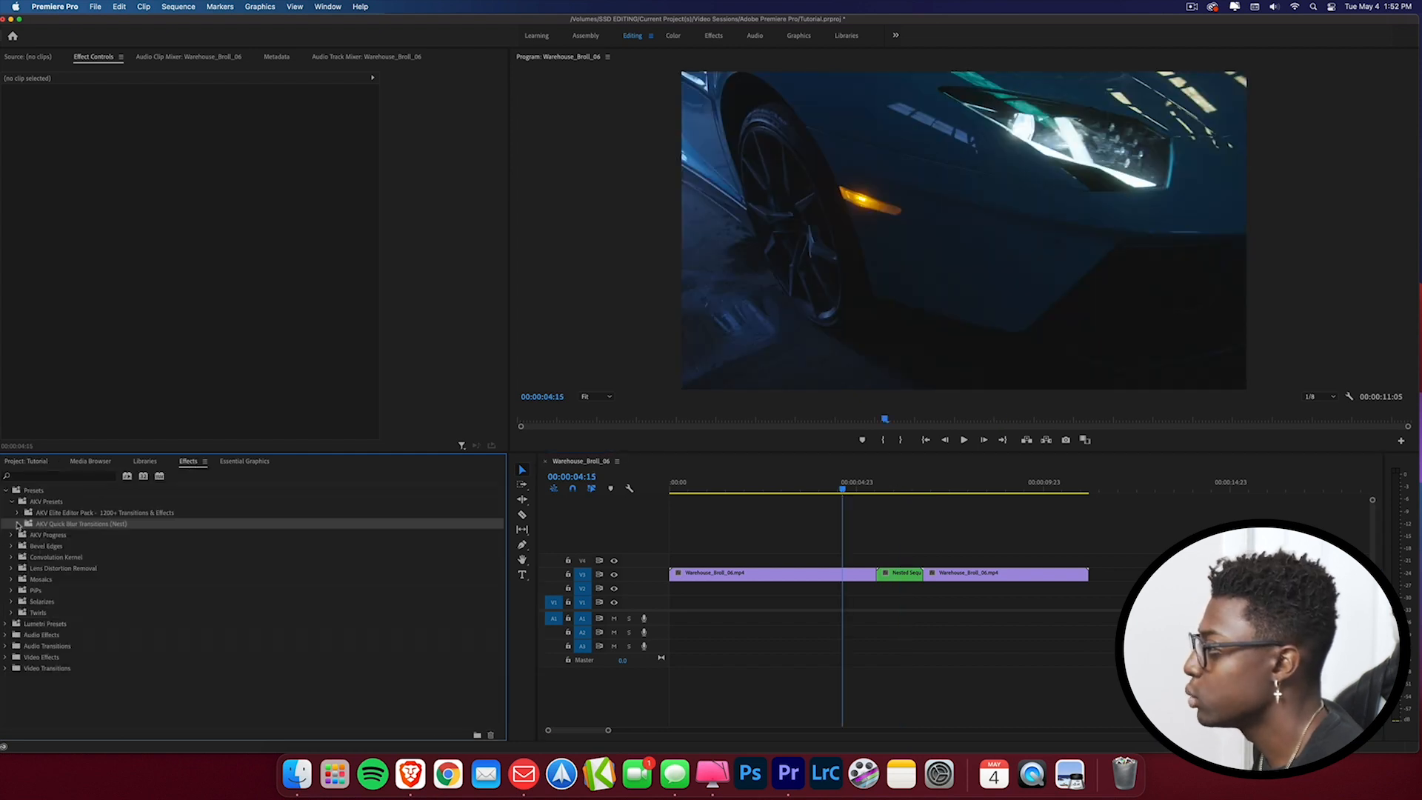
Apply the Quick Blur - Full preset to the nested clip and select the clip at the edit point.
click(16, 524)
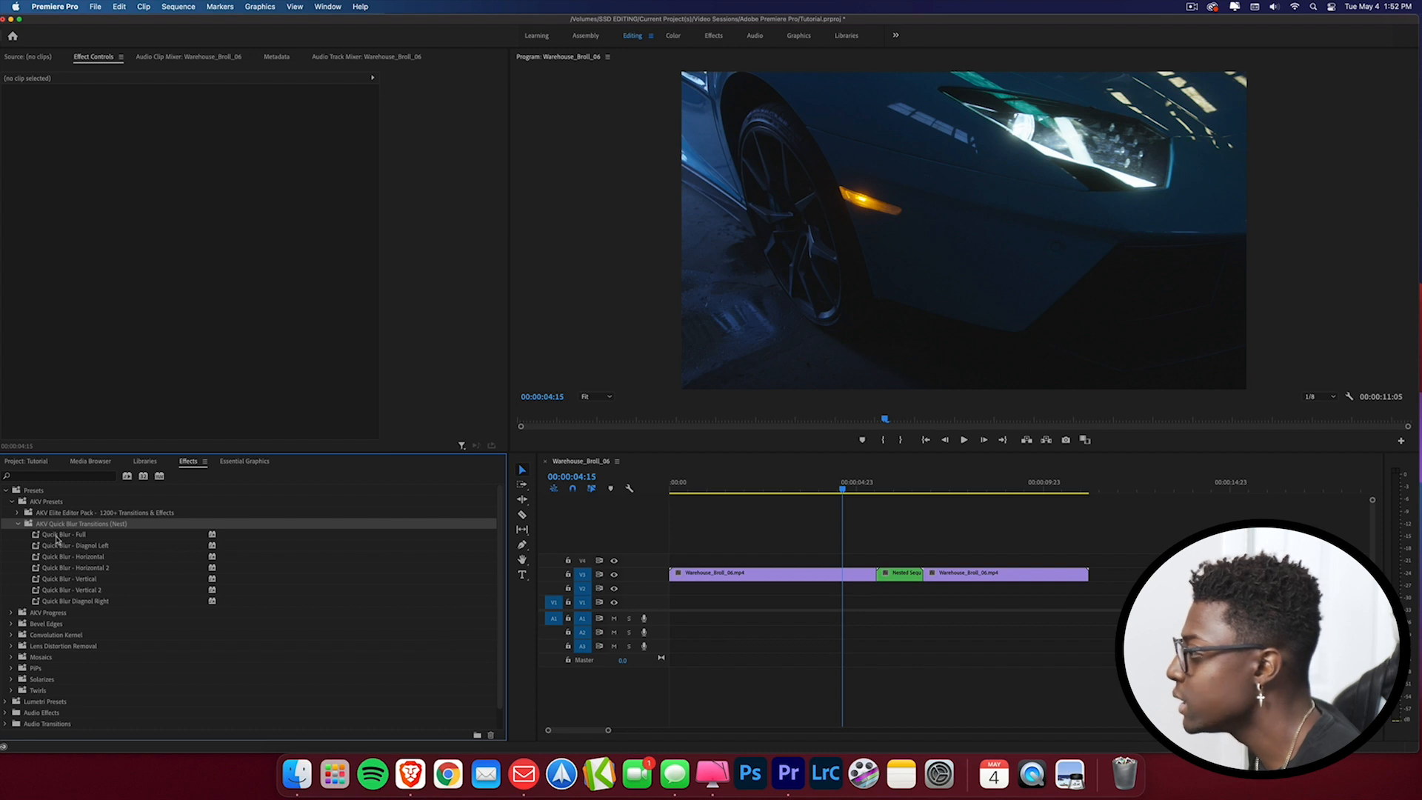
click(900, 573)
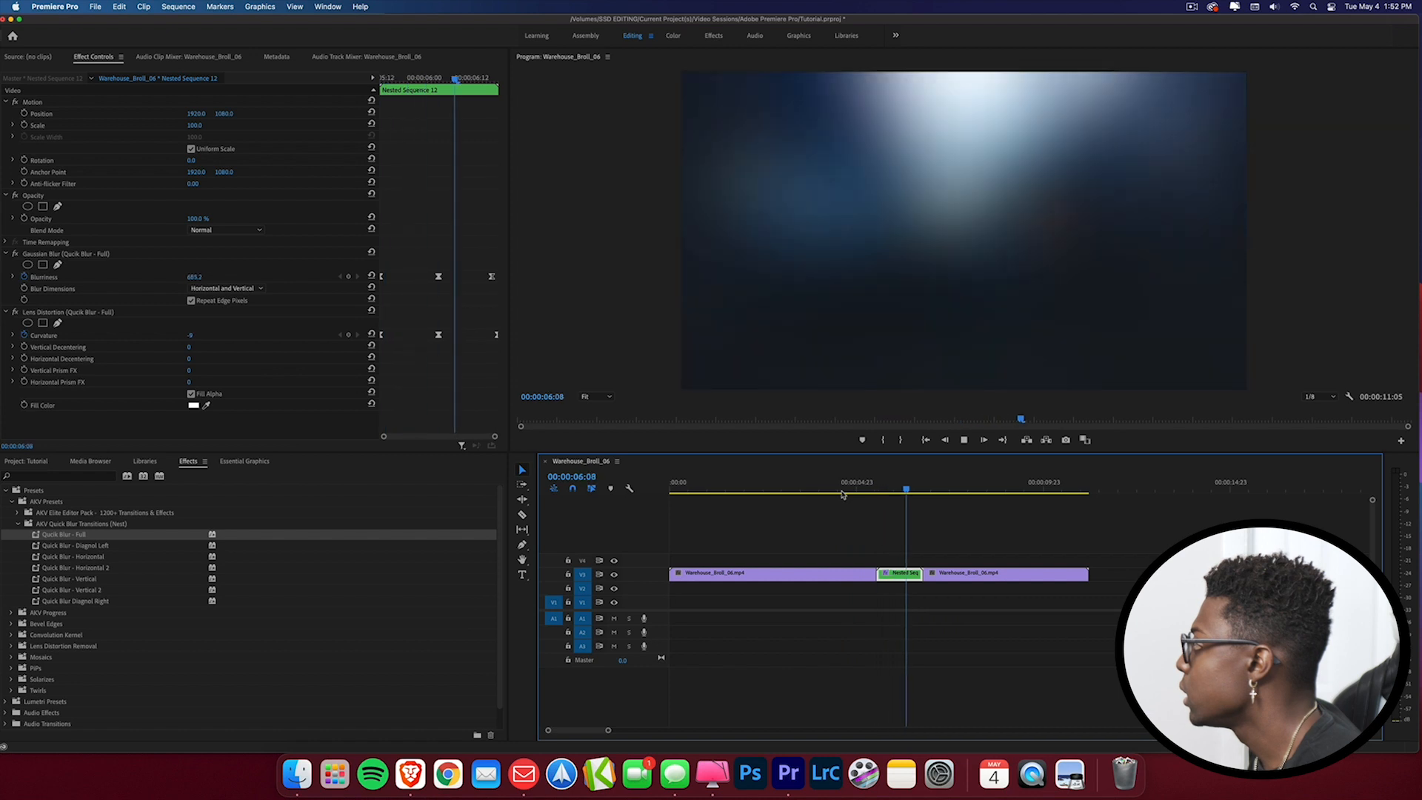
click(967, 490)
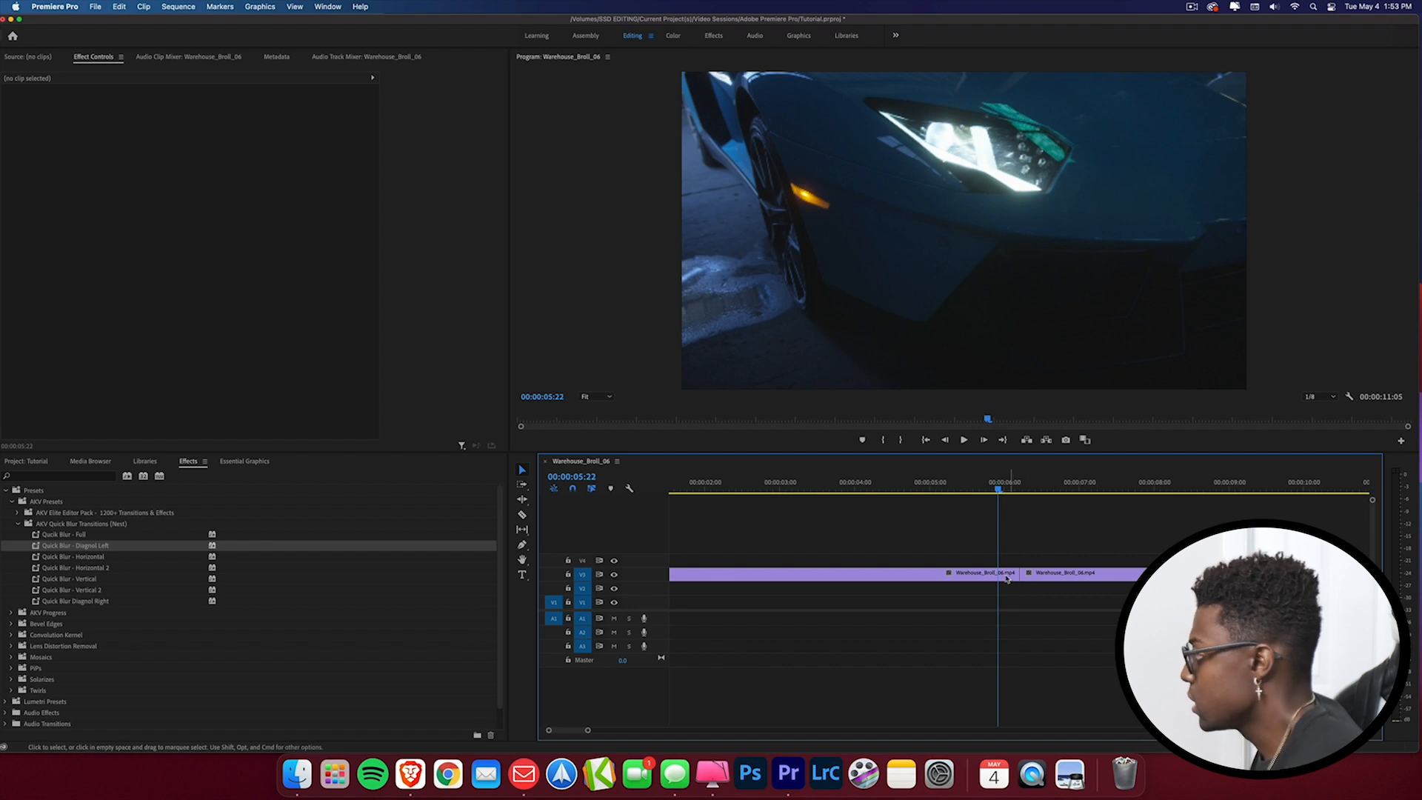
click(980, 573)
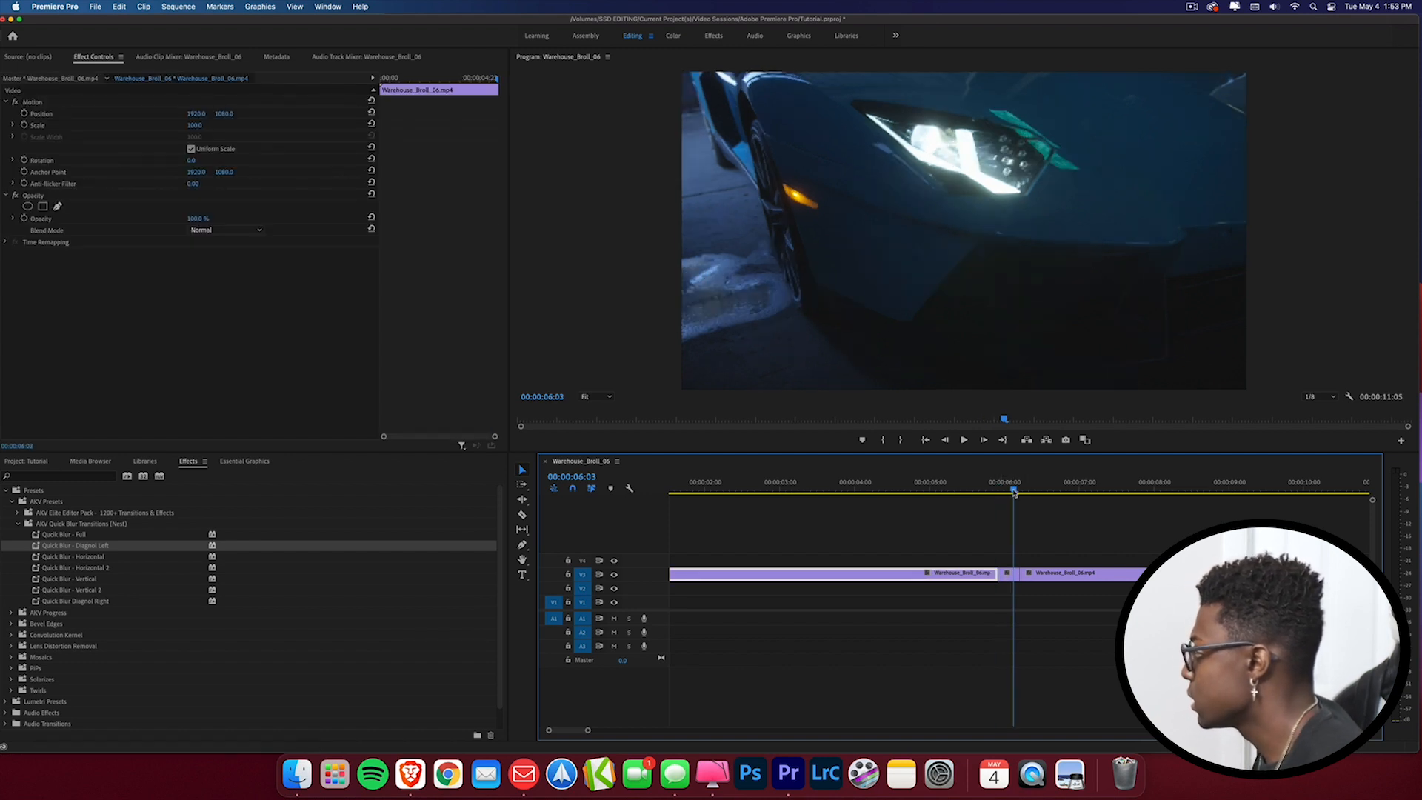